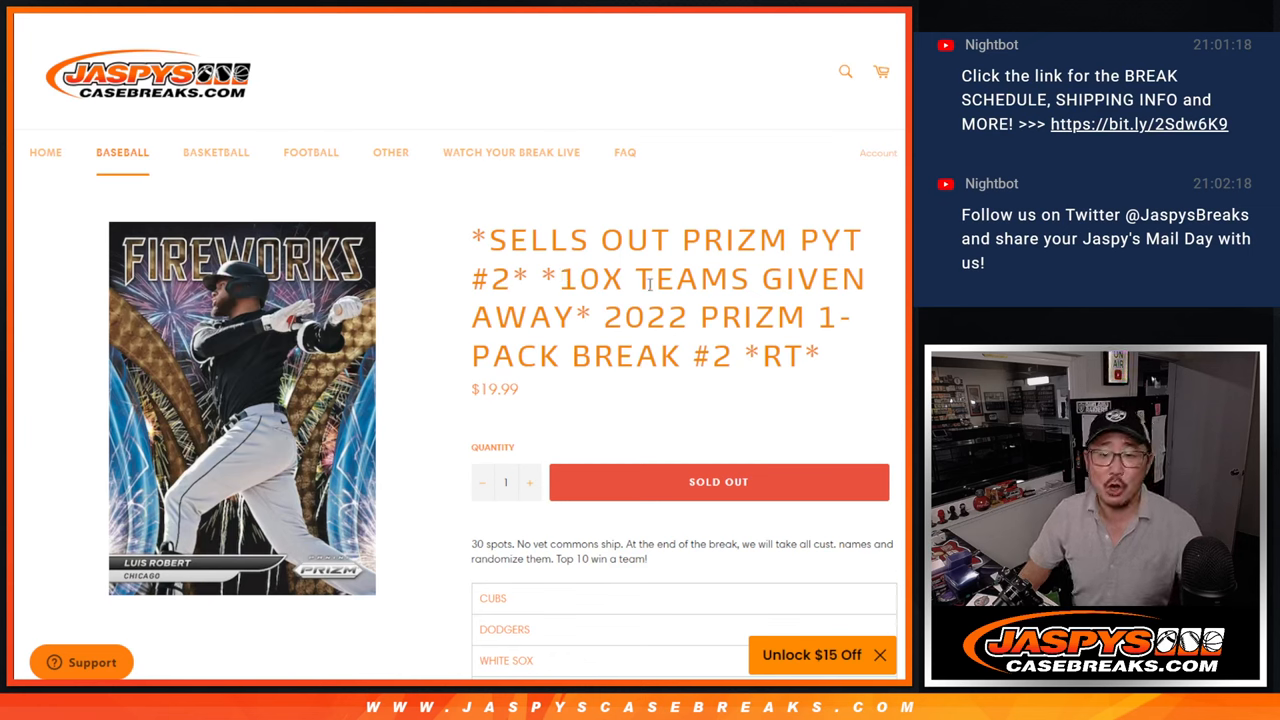
Select the participant names in column A of Sheet2 for pasting into the RANDOM.ORG list randomizer.
drag(604, 316, 820, 356)
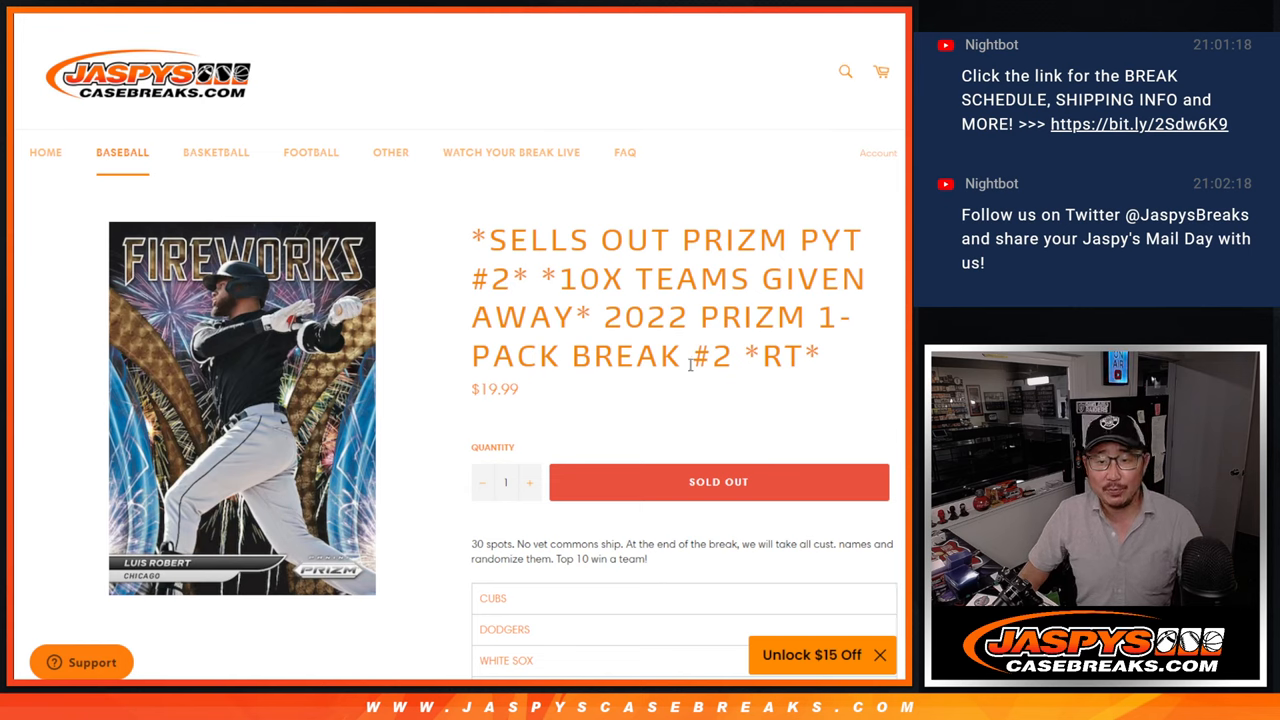
drag(472, 240, 530, 290)
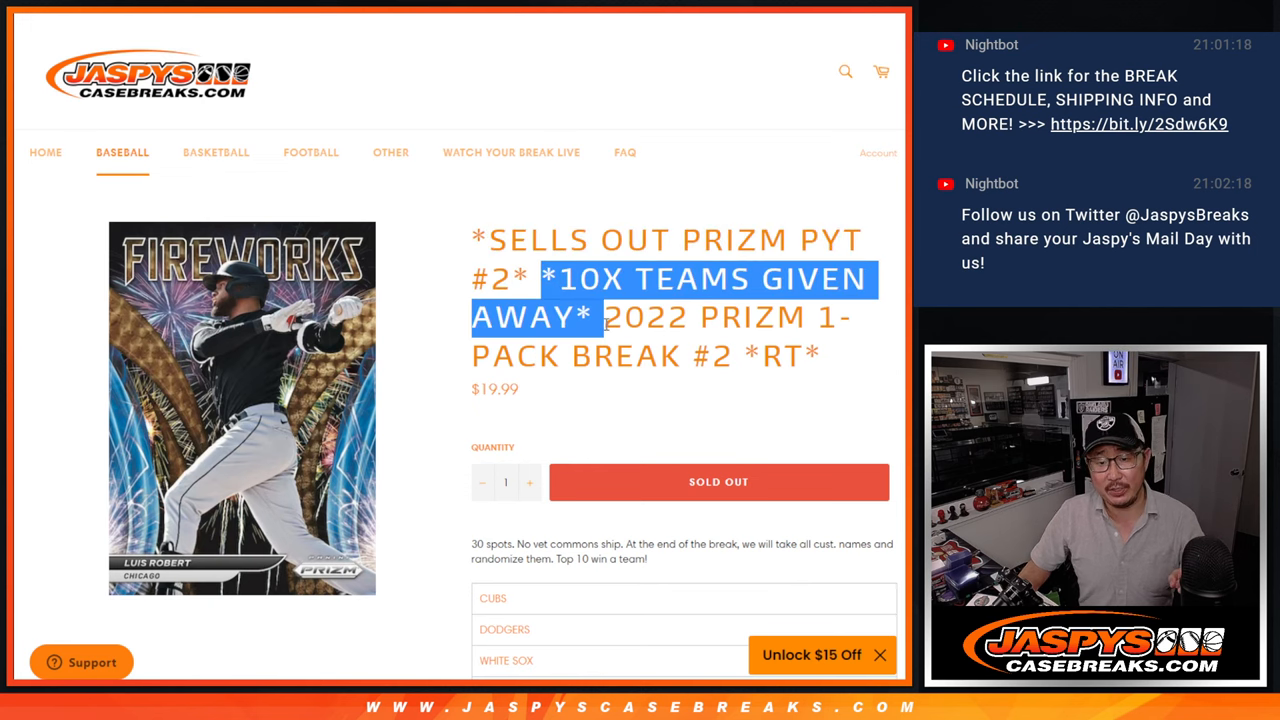
scroll(down, 3)
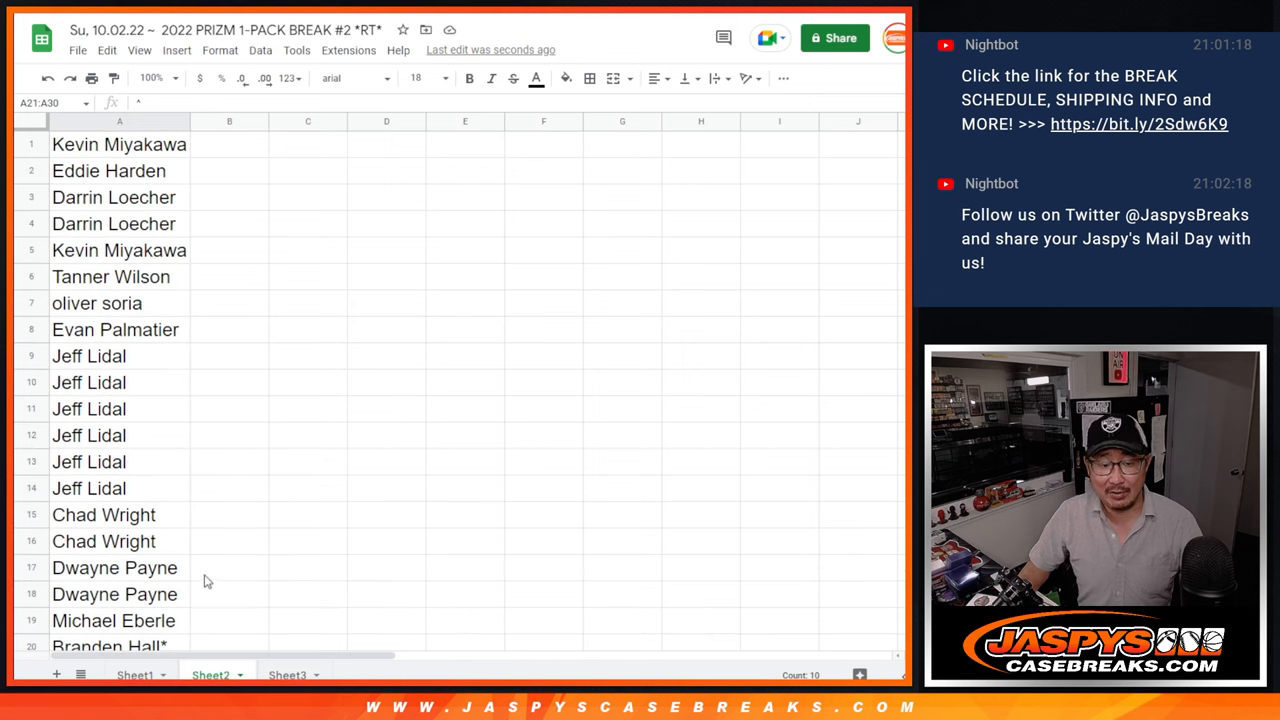
click(108, 646)
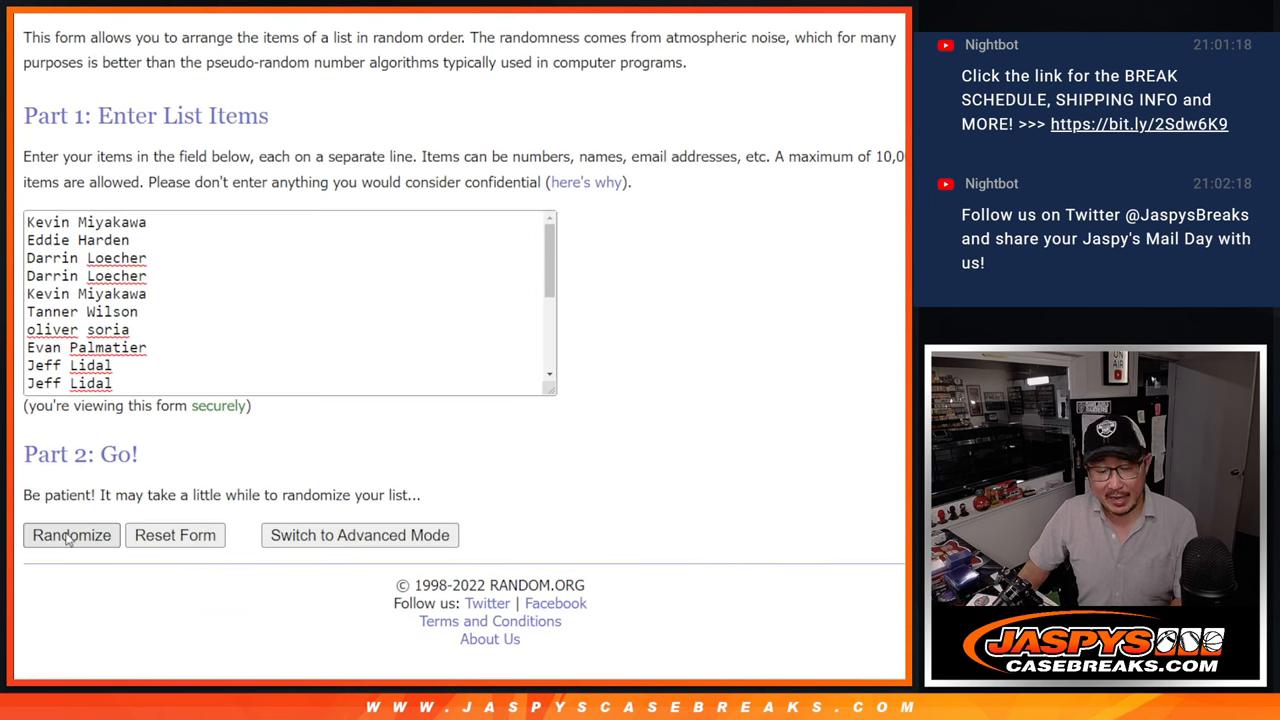
Randomize the participant list and reshuffle it with Again!
click(72, 536)
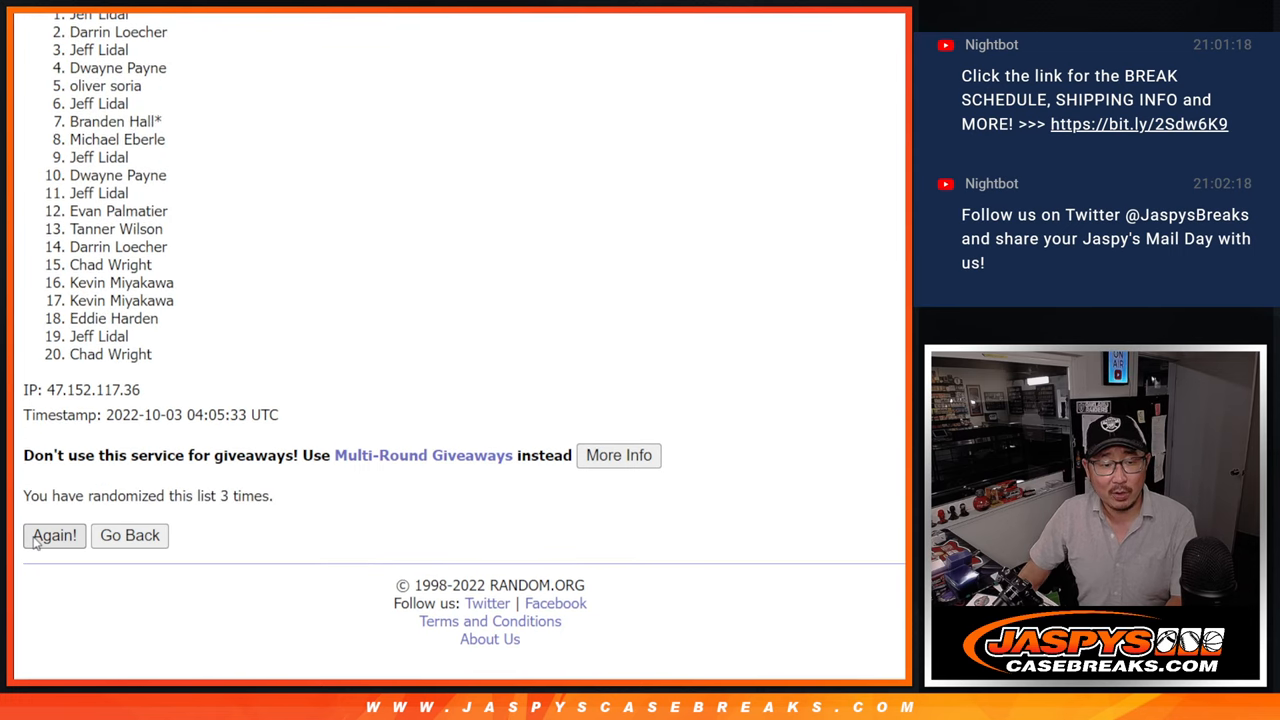
click(54, 536)
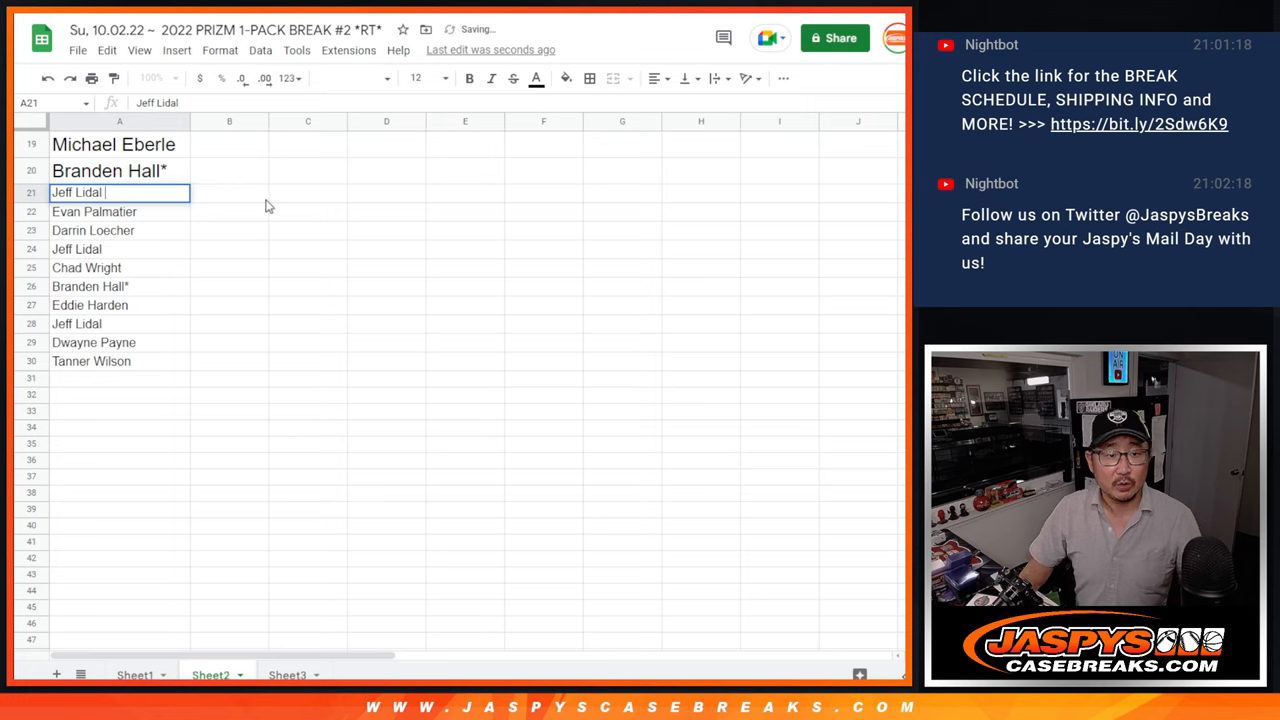
Mark a pasted name with an asterisk and select the name list for copying.
text(*)
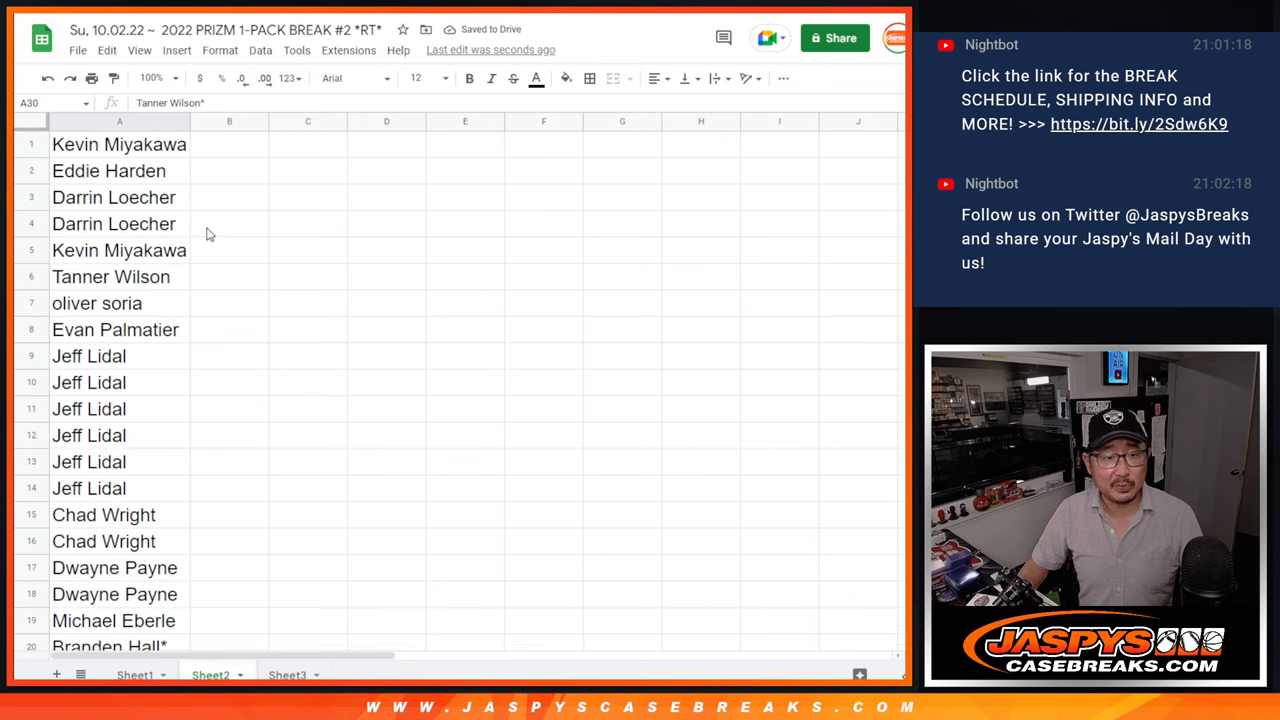
click(120, 122)
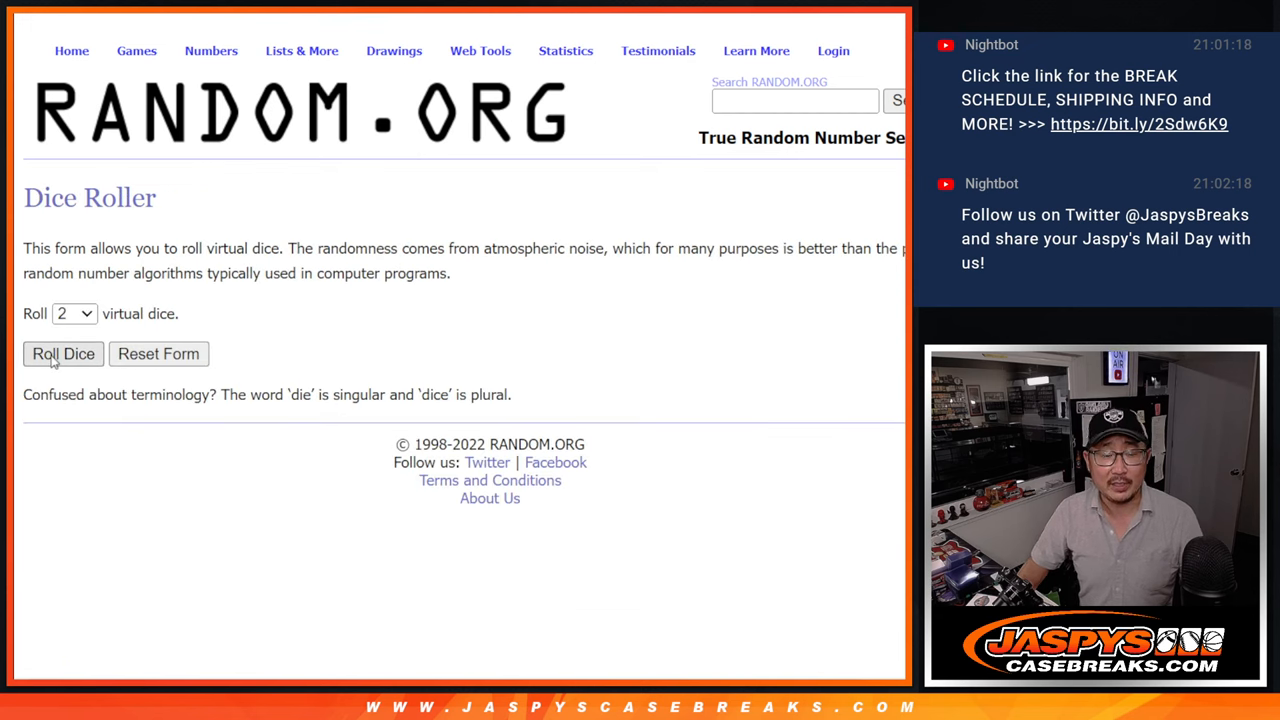
Roll two dice to set the shuffle count and go to the List Randomizer.
click(64, 352)
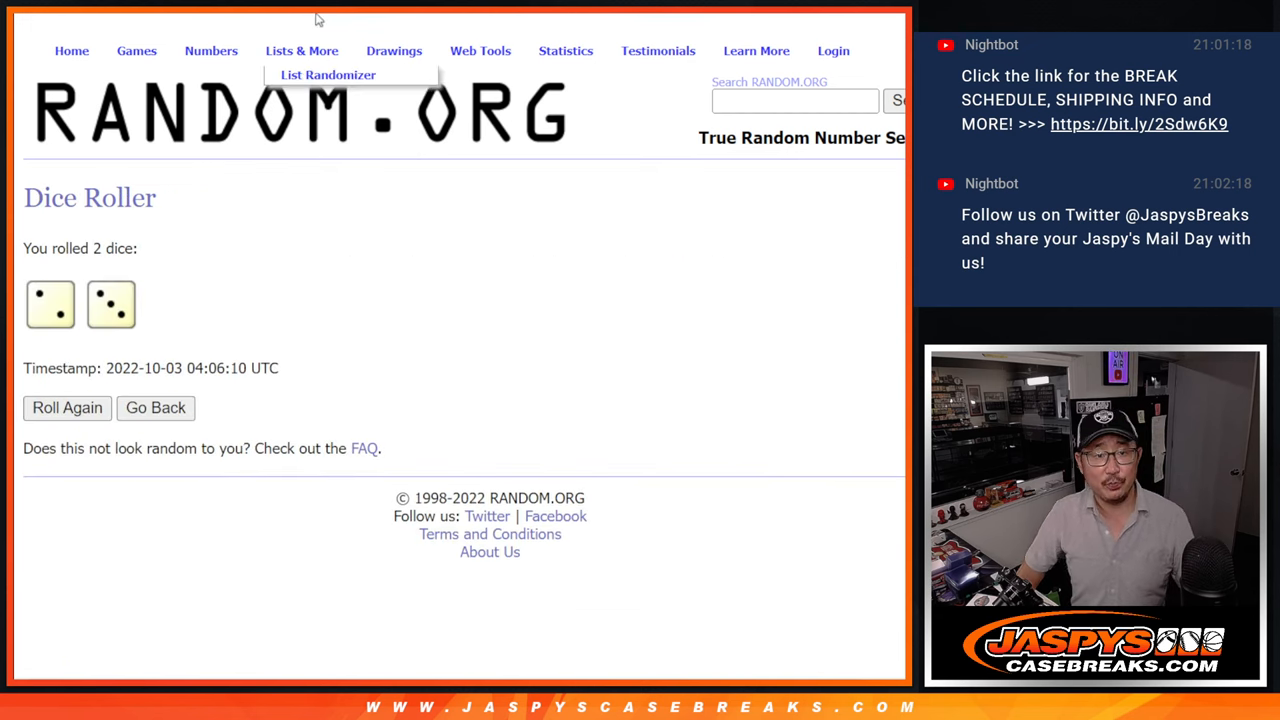
click(328, 74)
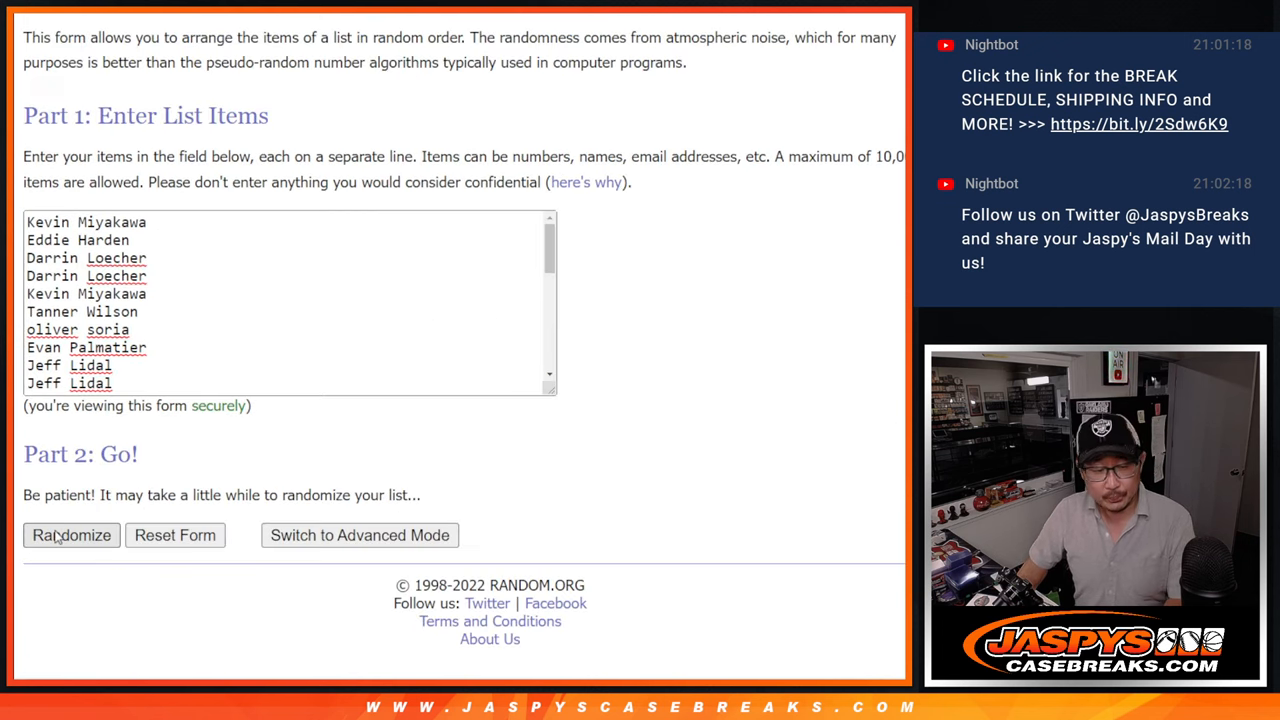
Shuffle the 30 participant names repeatedly into their final order.
click(72, 536)
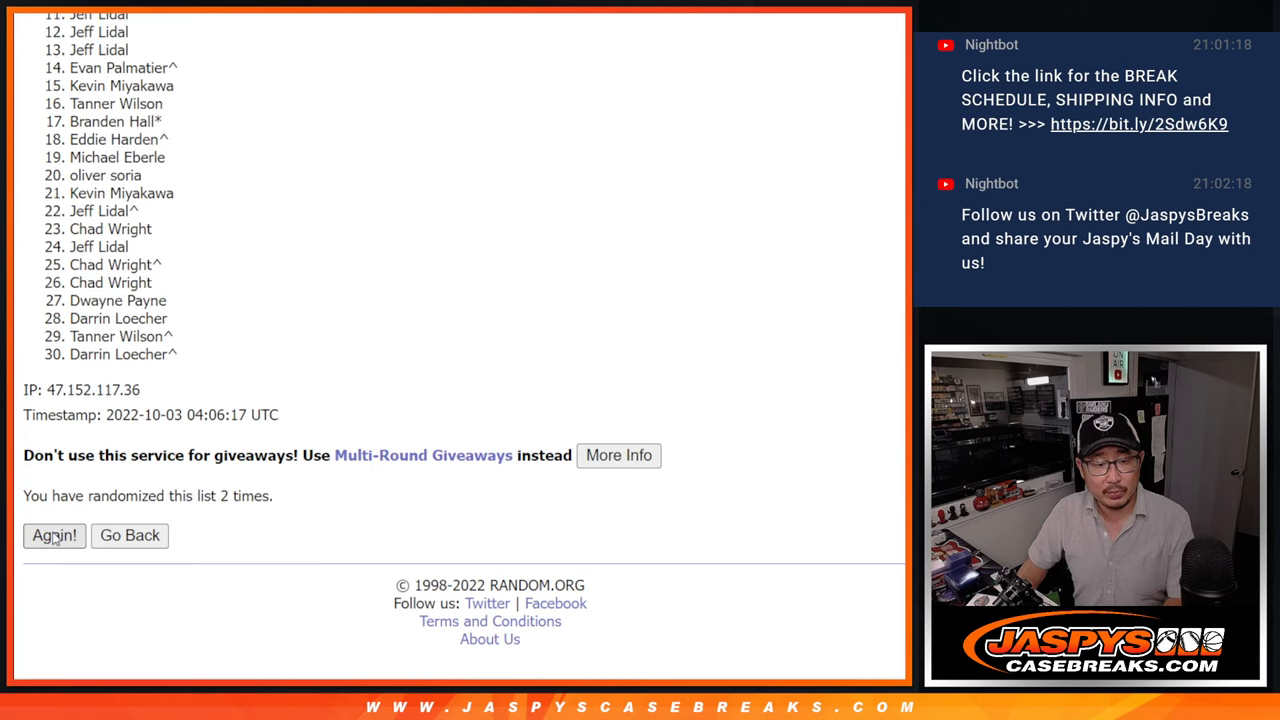
click(54, 536)
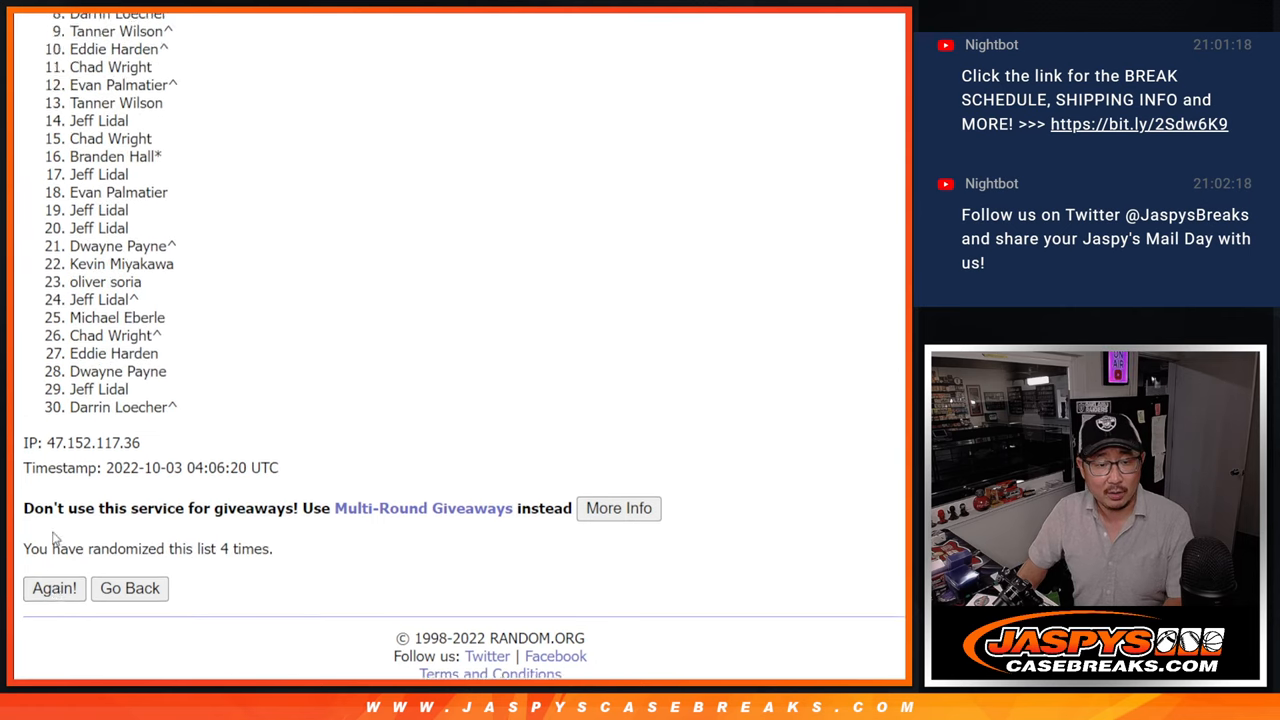
click(54, 588)
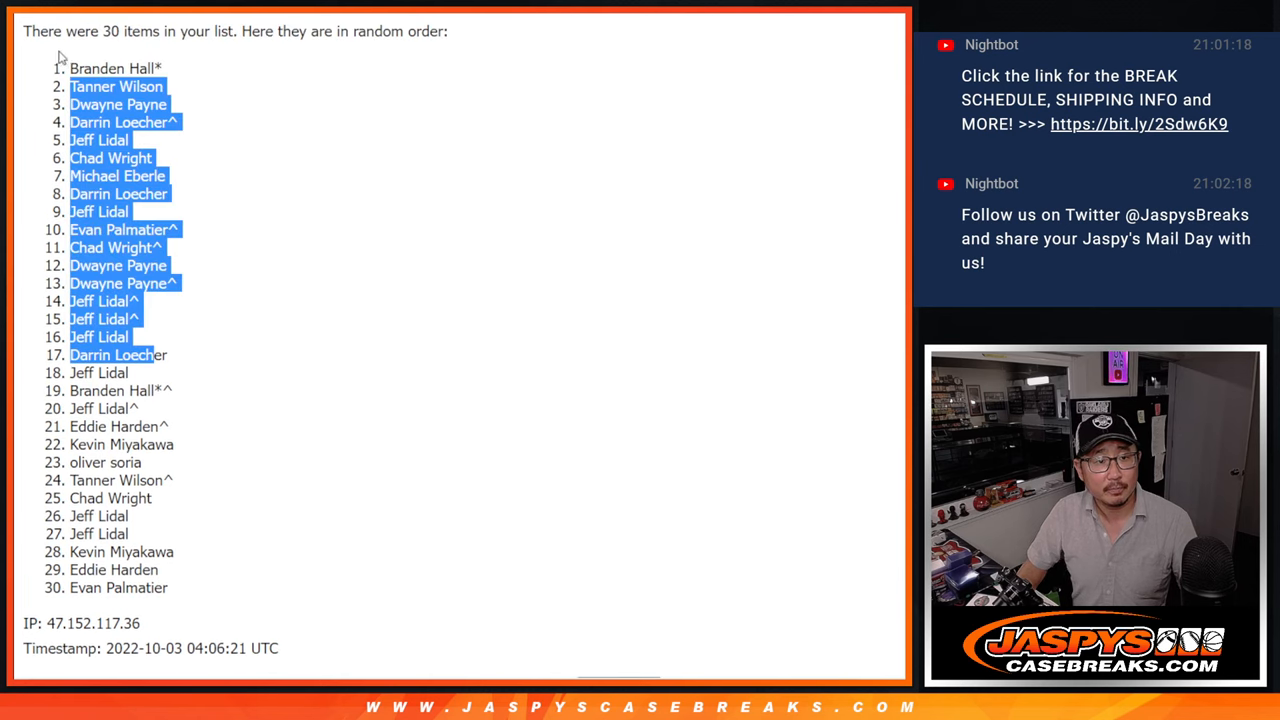
scroll(down, 3)
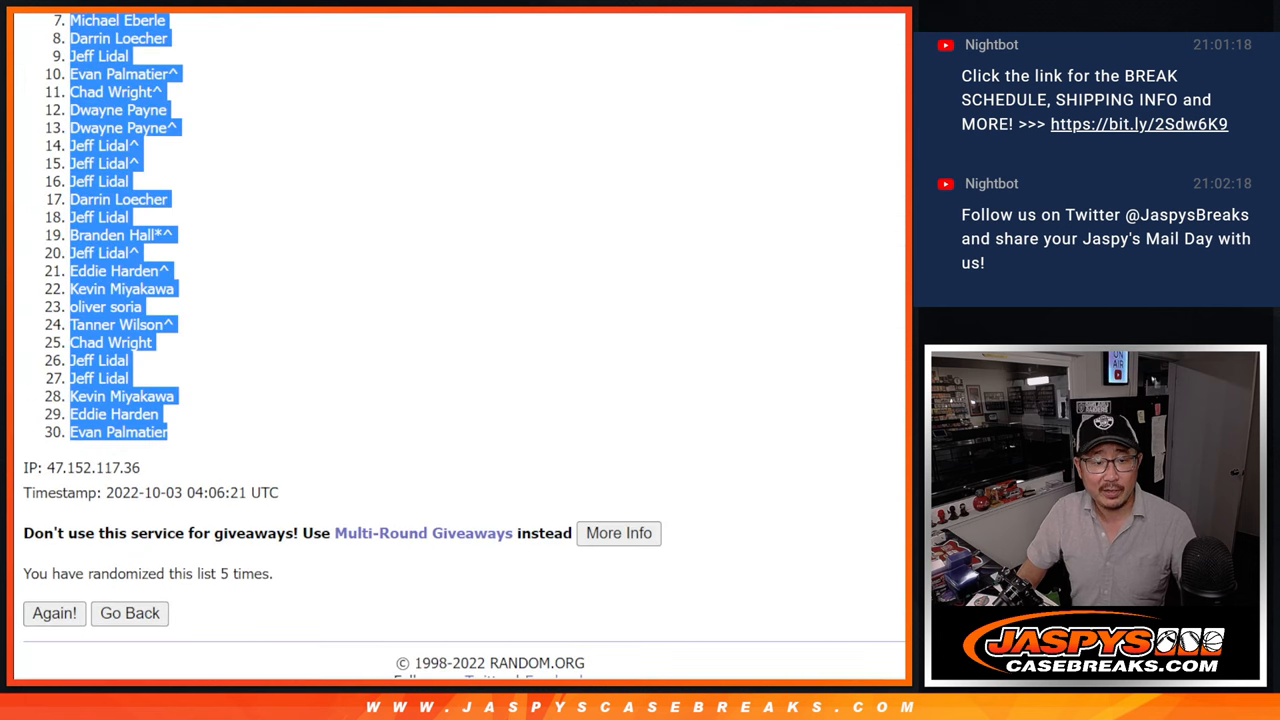
Go back, shuffle the 30 MLB teams five times and mark the final team order for copying.
click(128, 612)
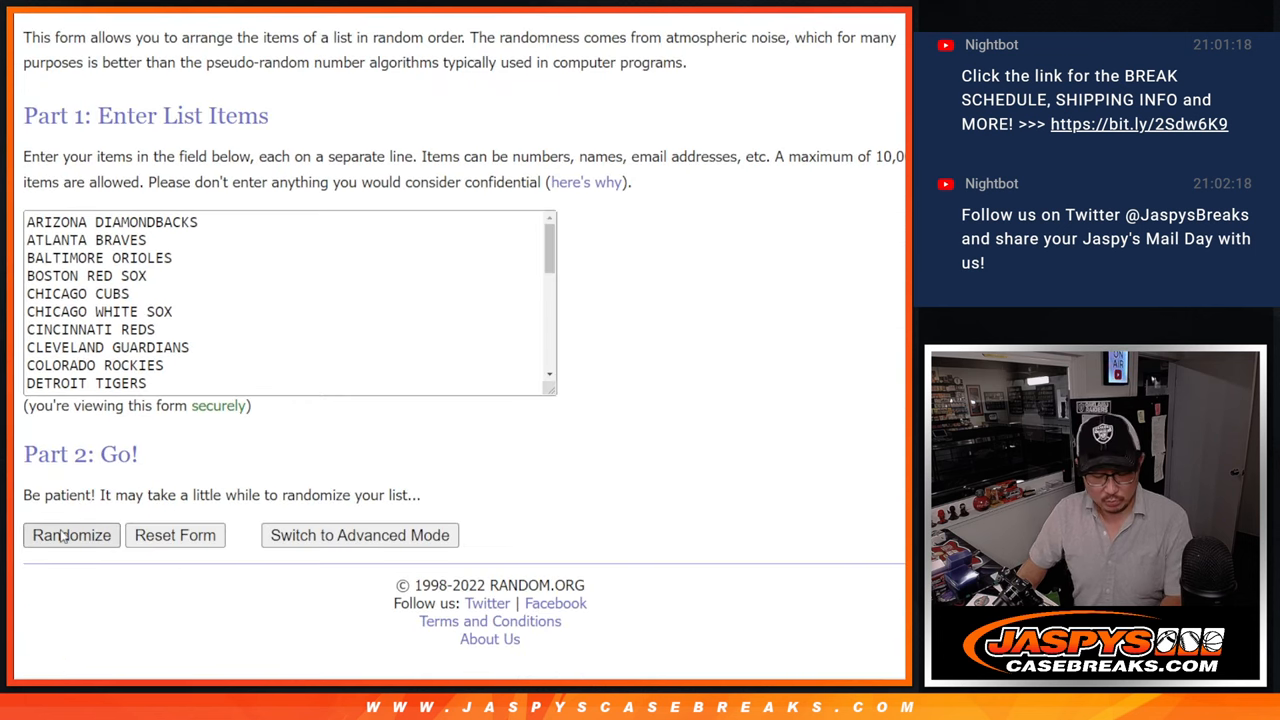
click(72, 536)
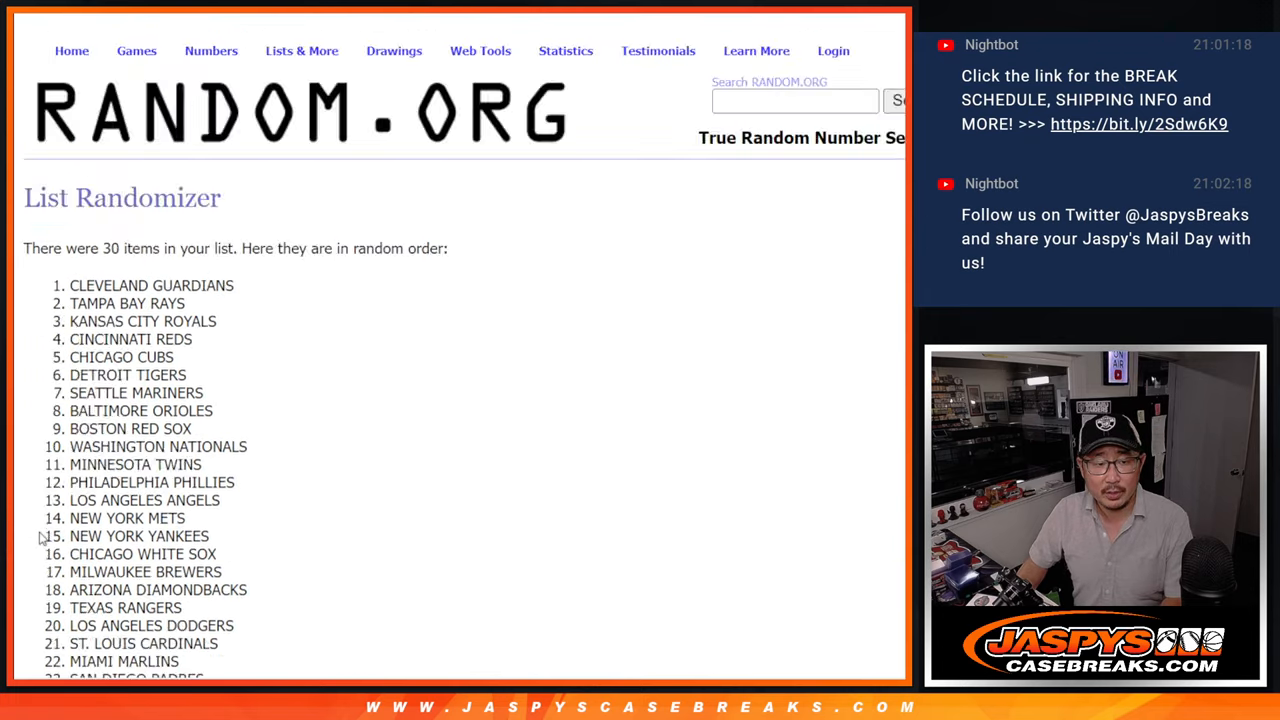
click(54, 536)
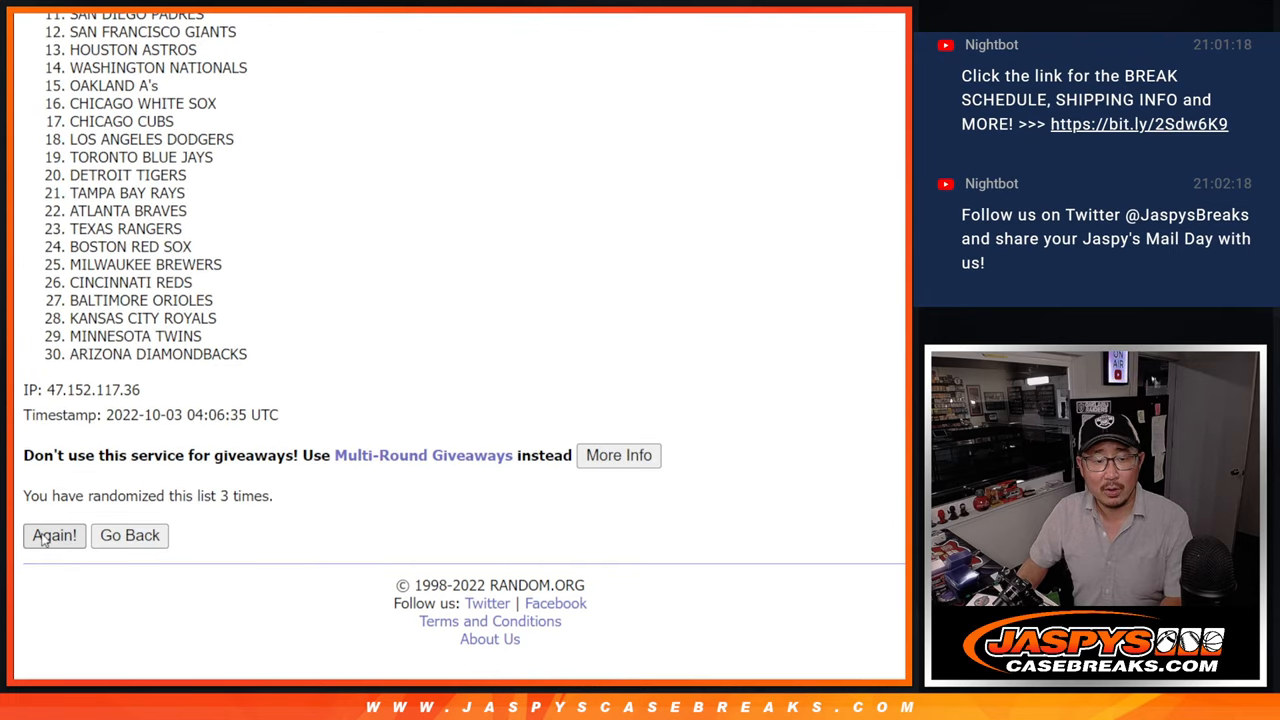
click(54, 536)
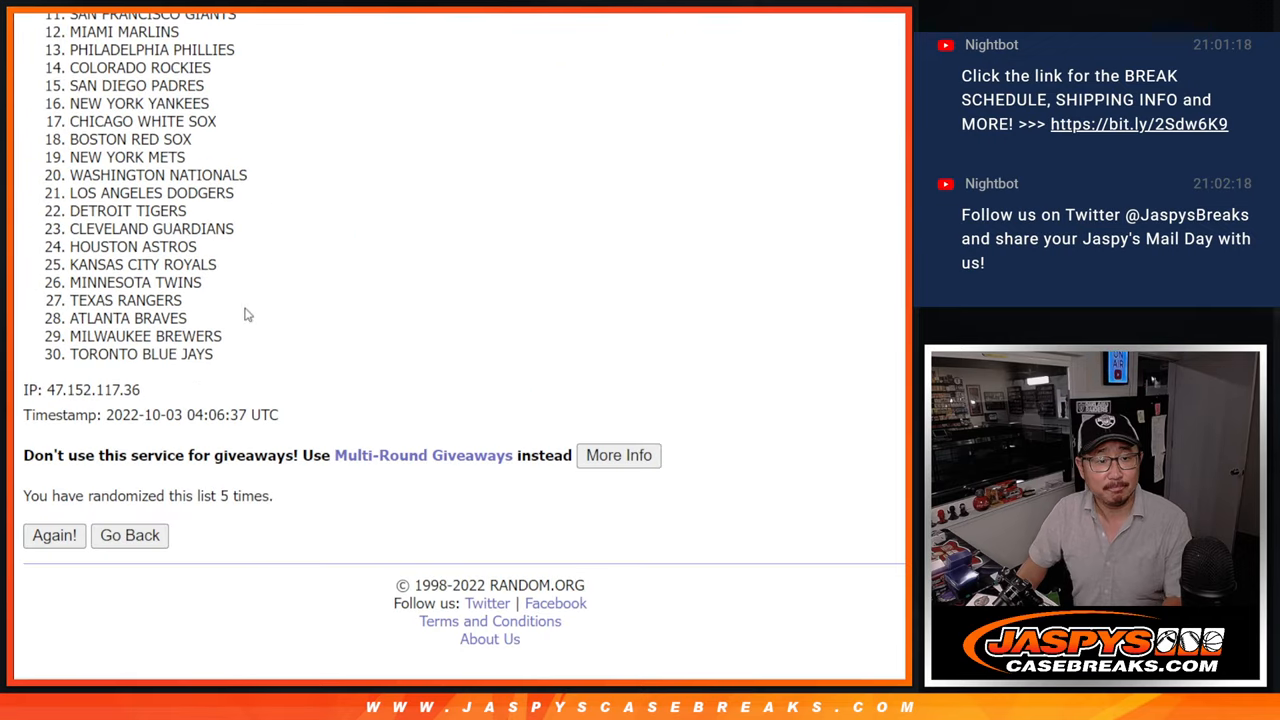
click(54, 536)
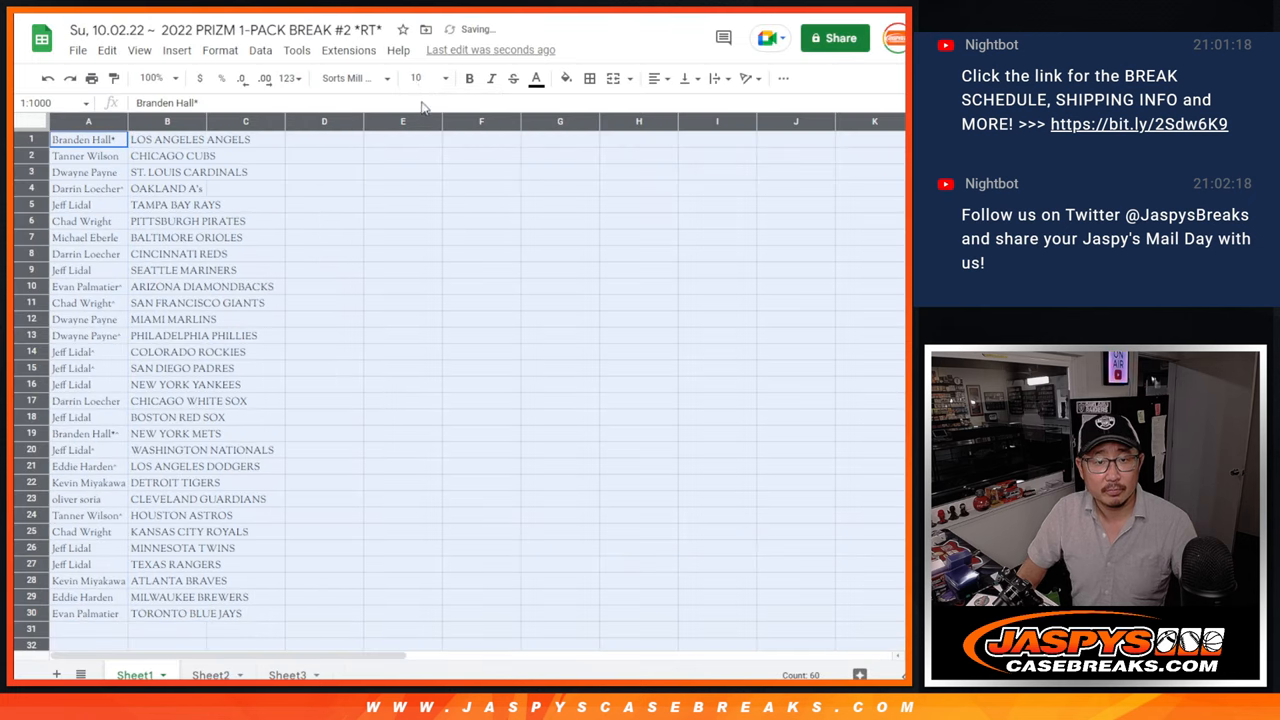
Zoom Sheet1 to 150% and review the name–team list.
click(150, 78)
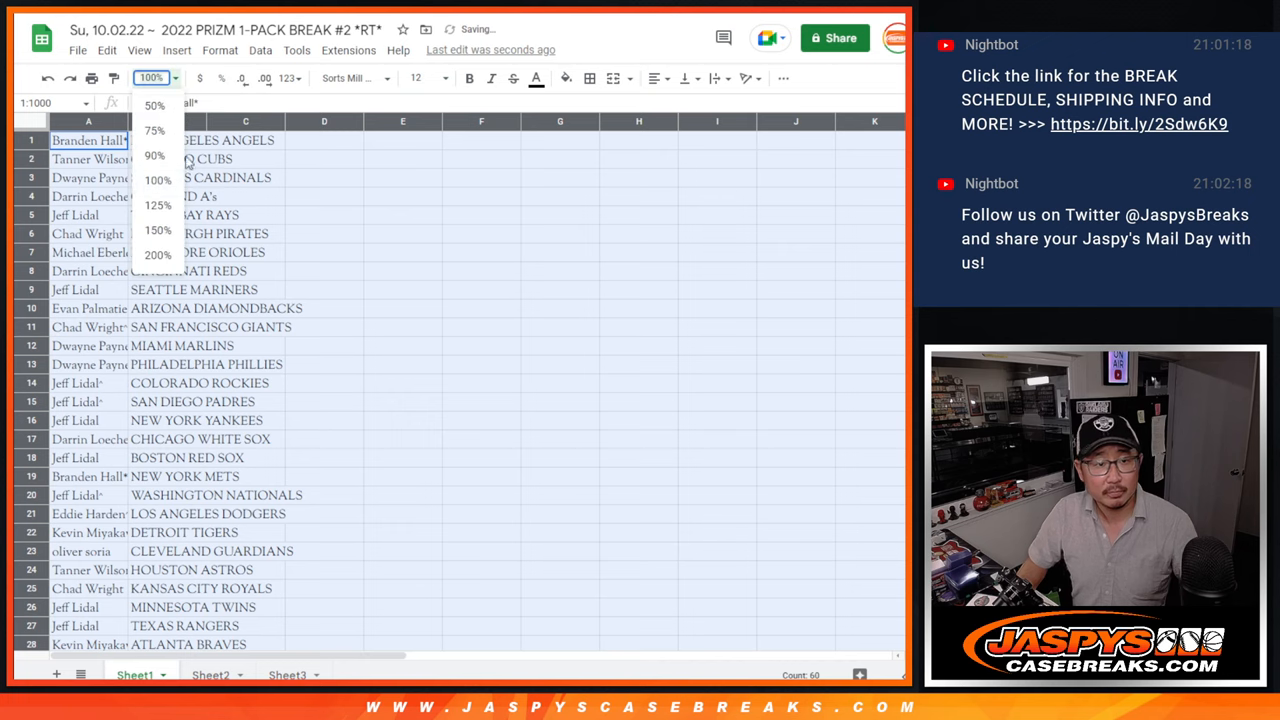
click(158, 230)
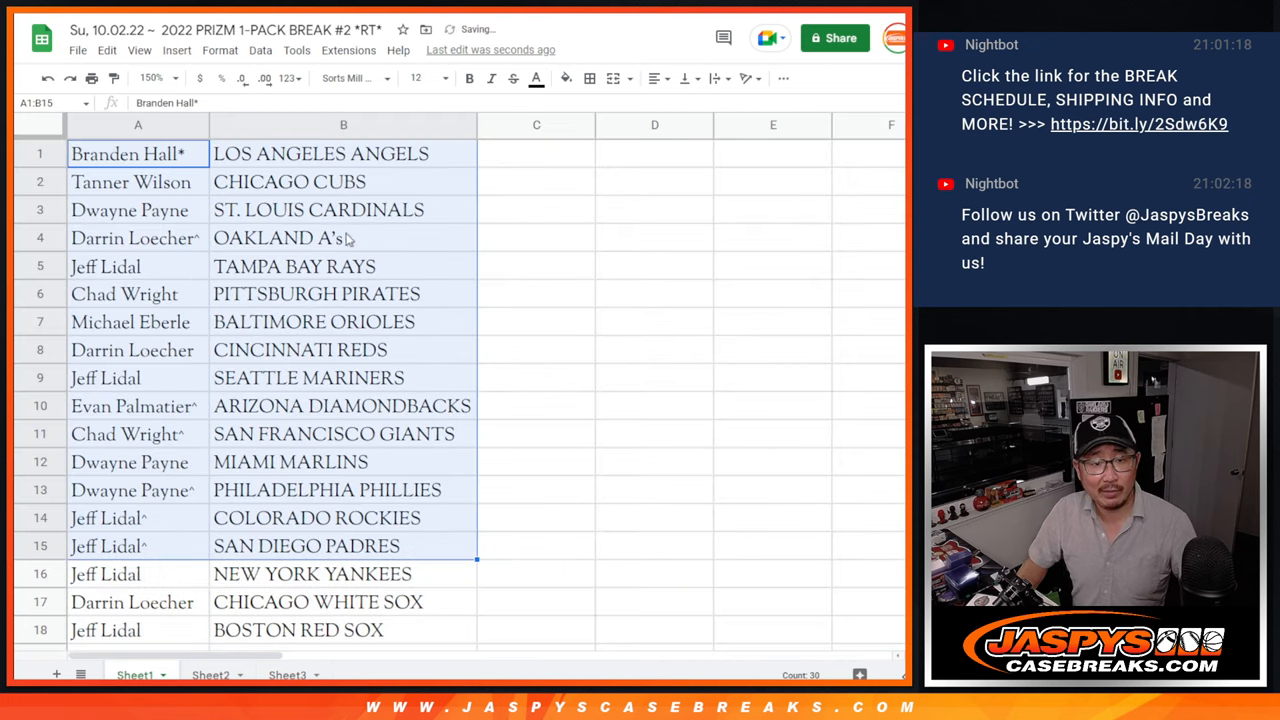
scroll(down, 3)
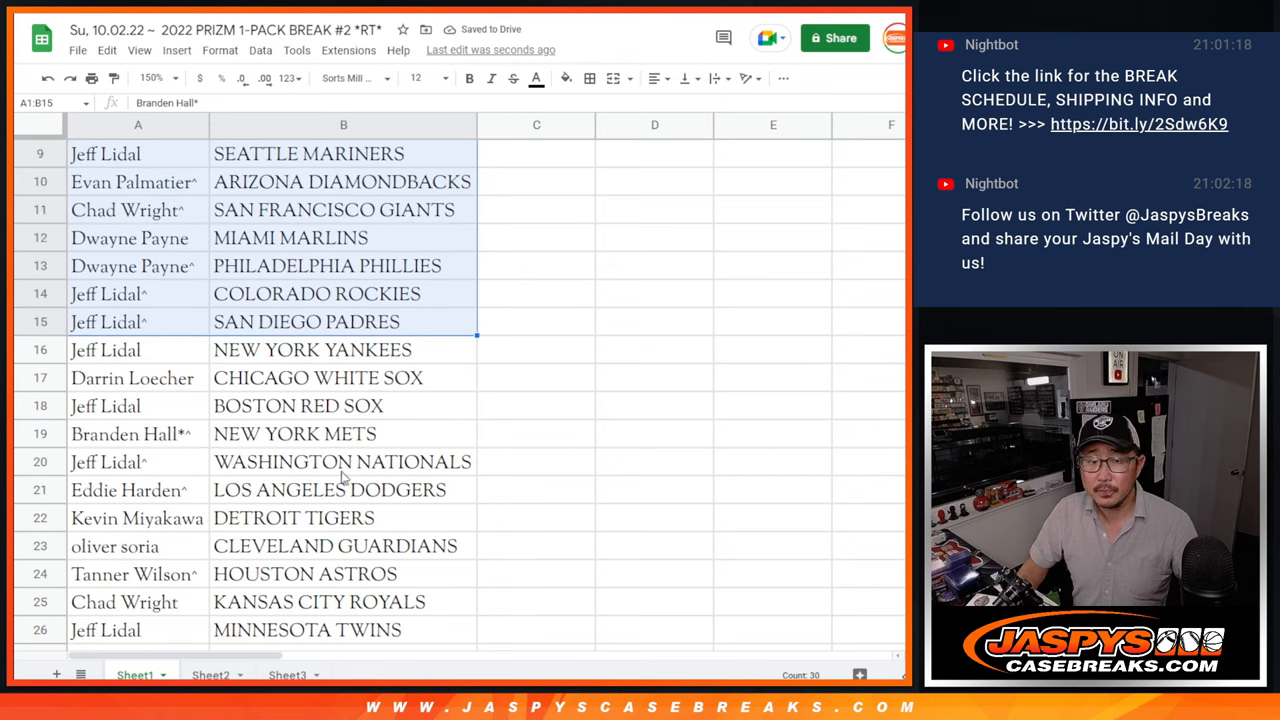
scroll(down, 3)
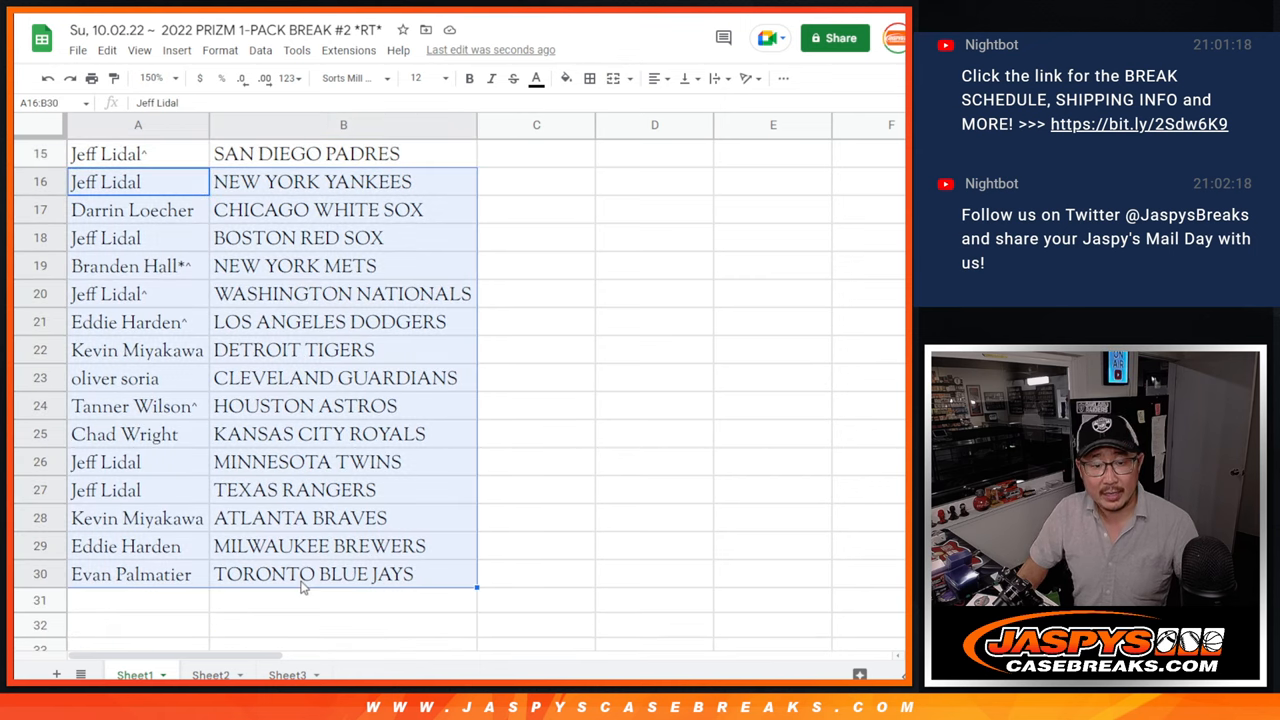
scroll(up, 3)
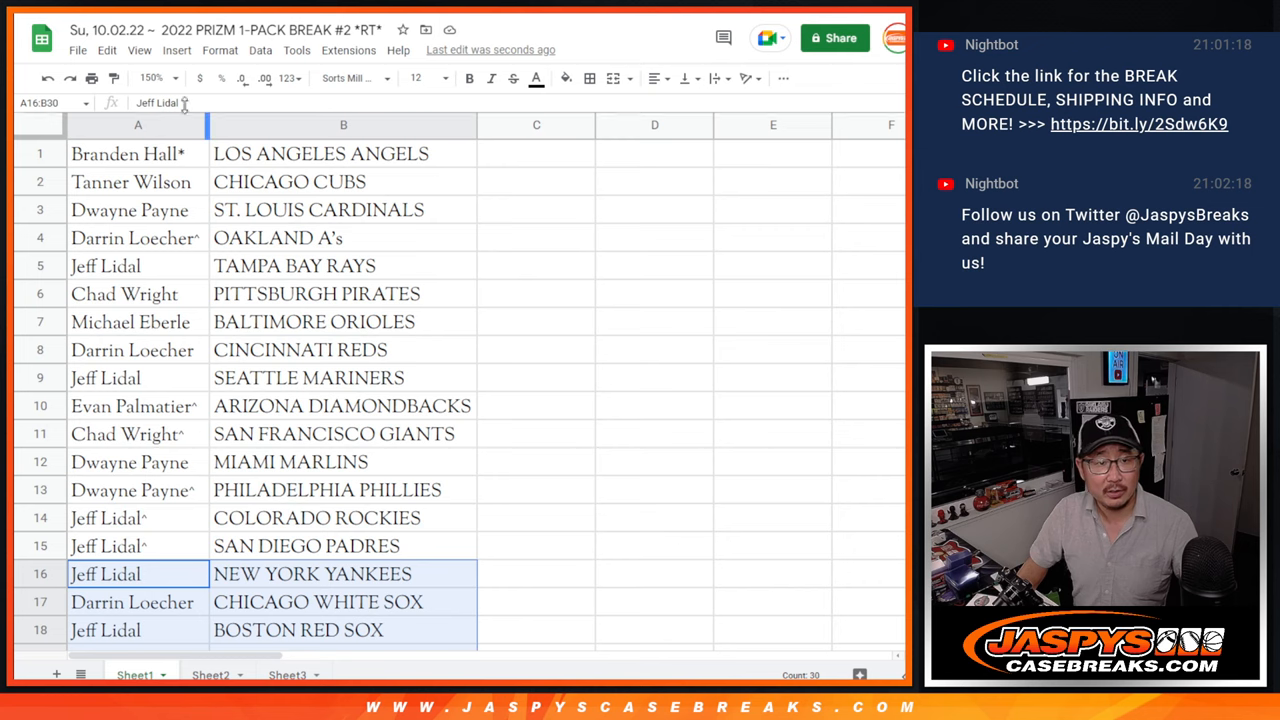
Sort the name list alphabetically by team, ARIZONA DIAMONDBACKS to WASHINGTON NATIONALS.
click(152, 78)
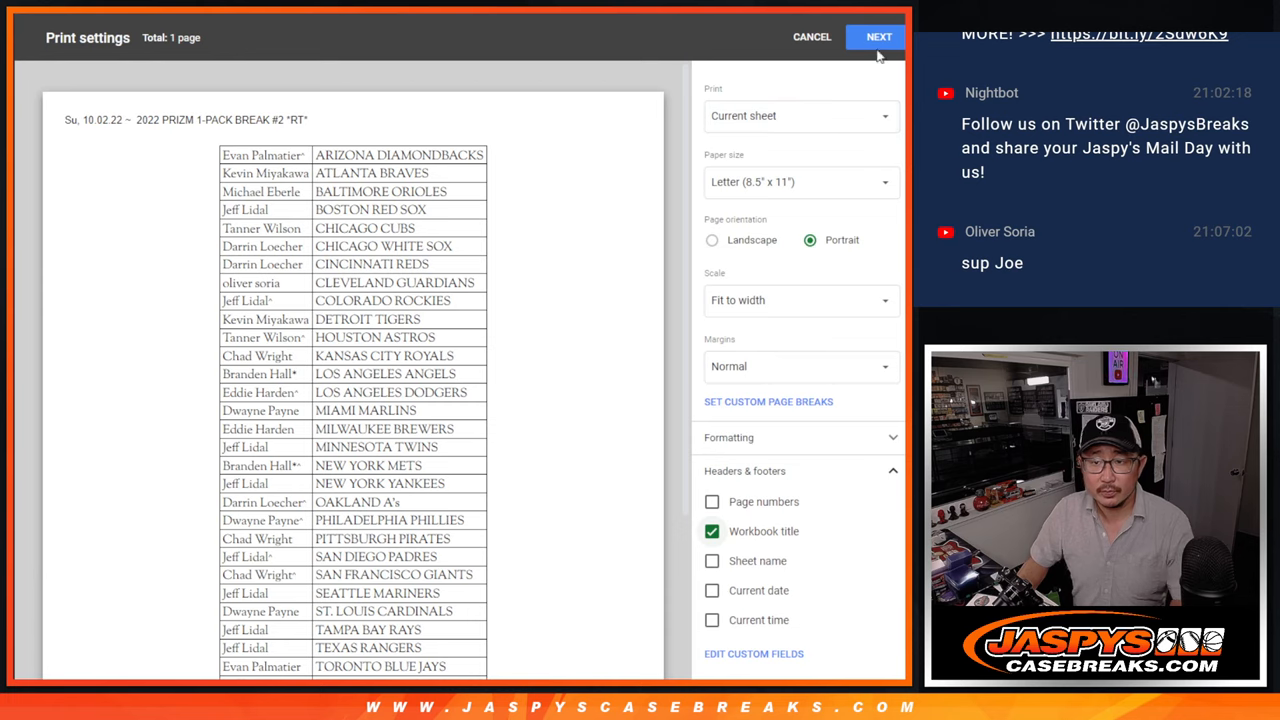
Send the team-sorted pairing list to the printer.
click(878, 36)
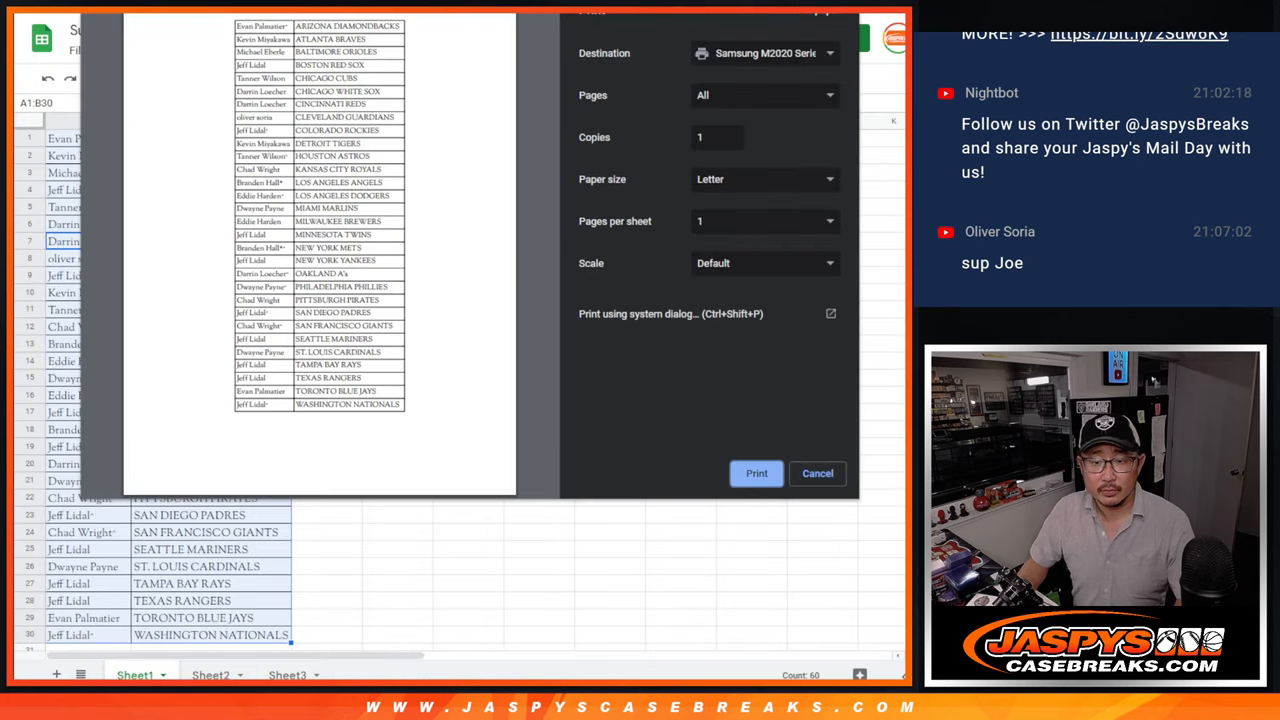
click(816, 472)
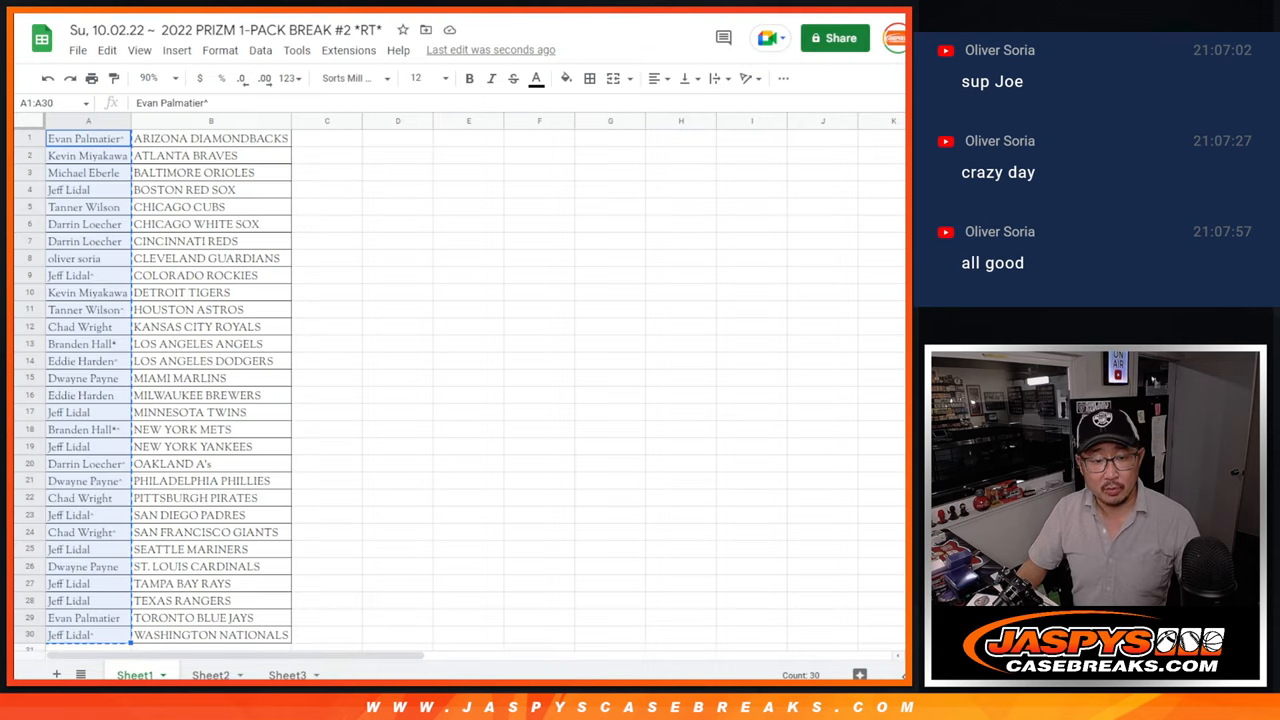
Switch to Sheet3 and select the empty name column beside the teams CUBS to A'S.
click(288, 676)
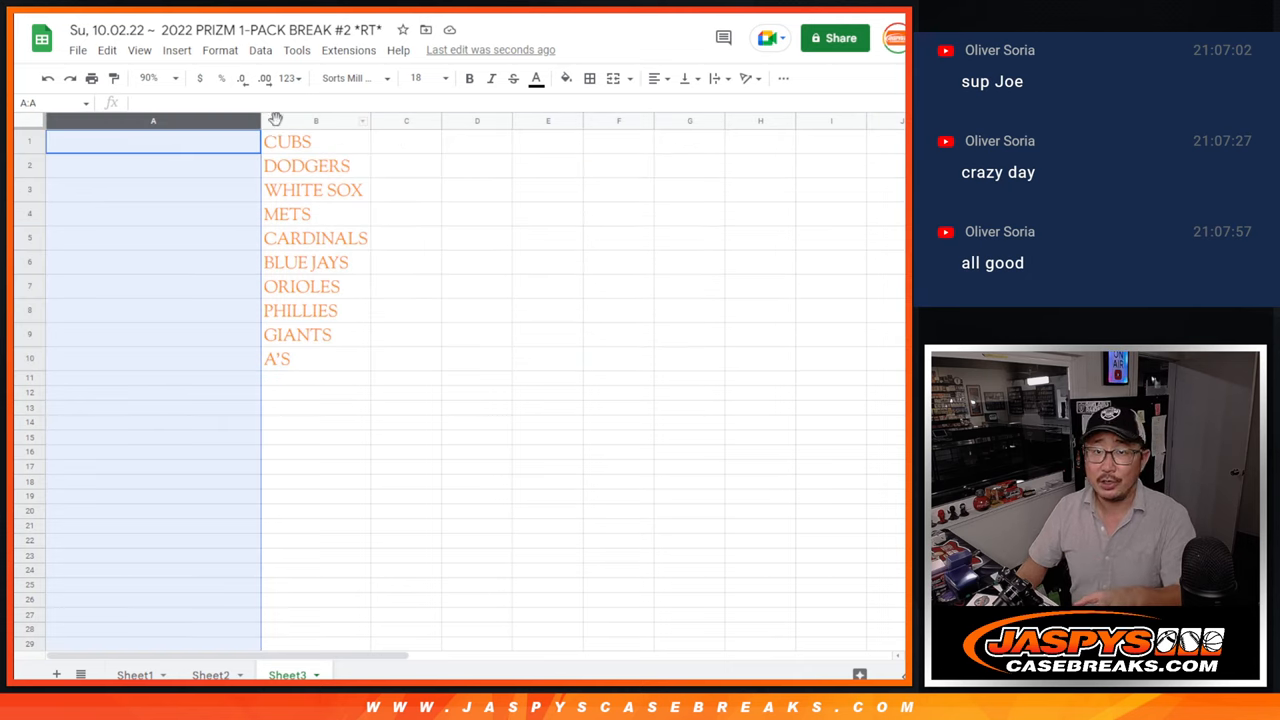
click(316, 140)
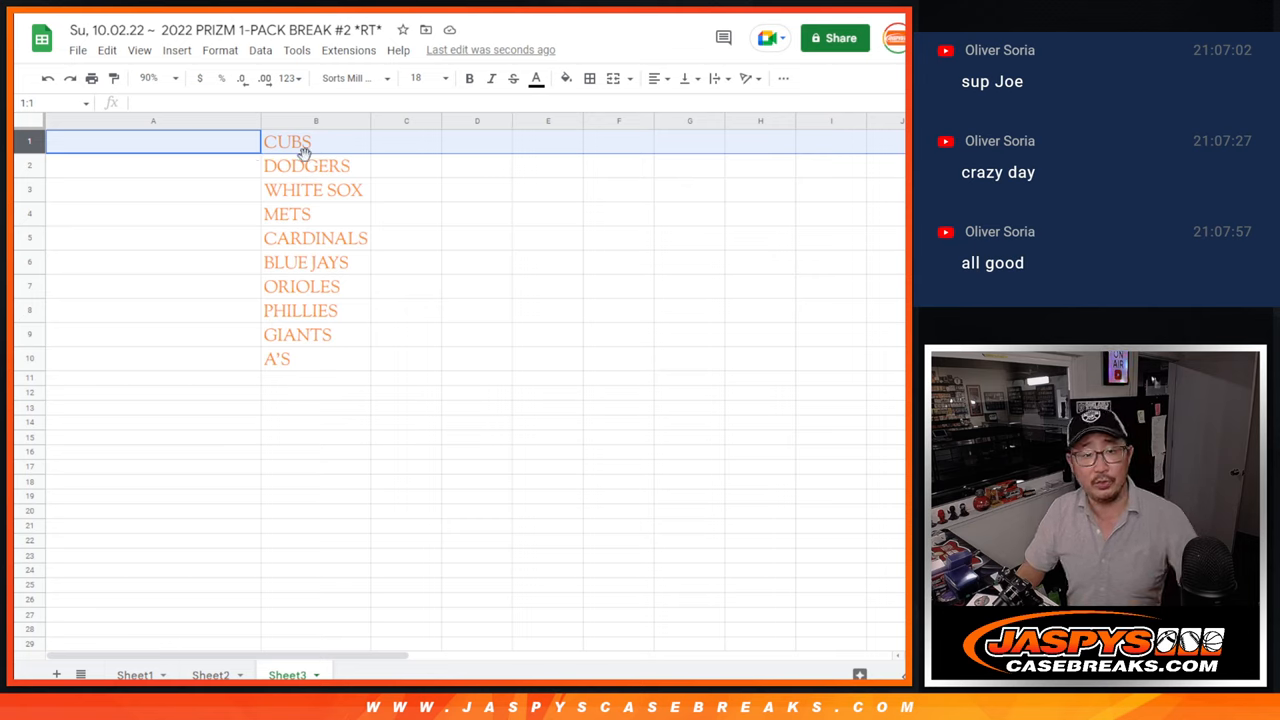
click(316, 262)
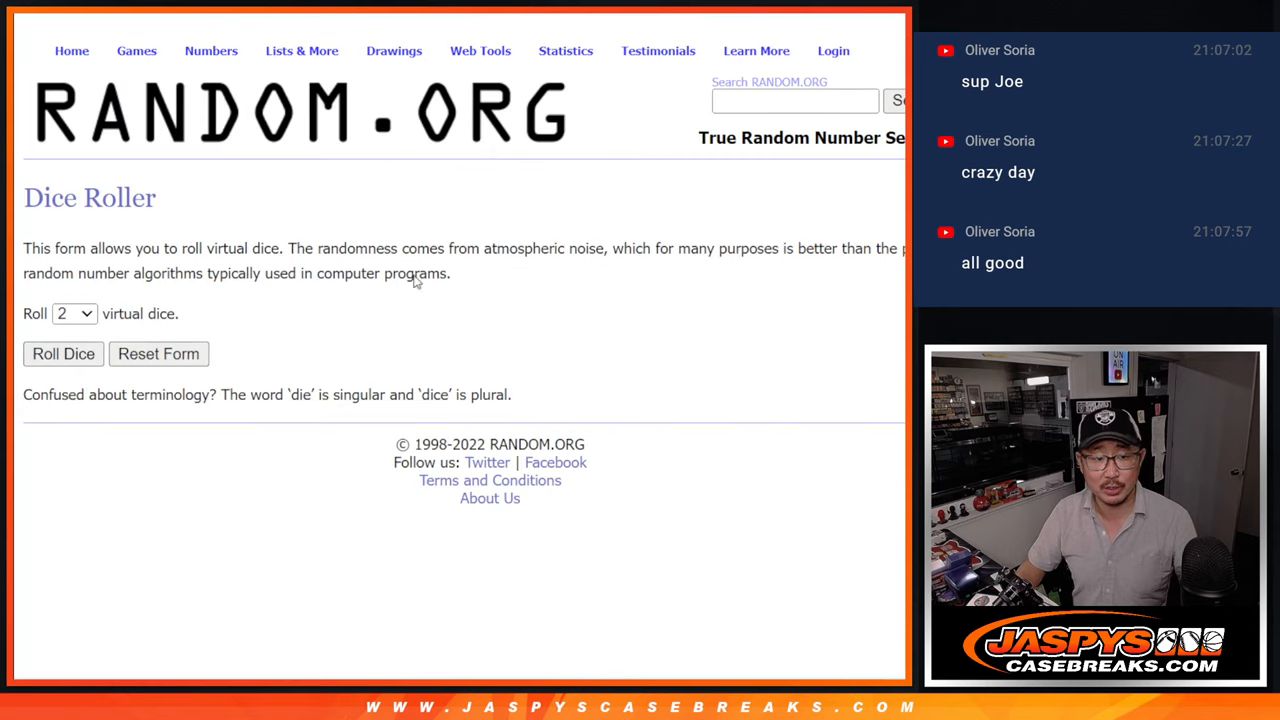
Randomize the thirty-name list ten times in the List Randomizer.
click(64, 352)
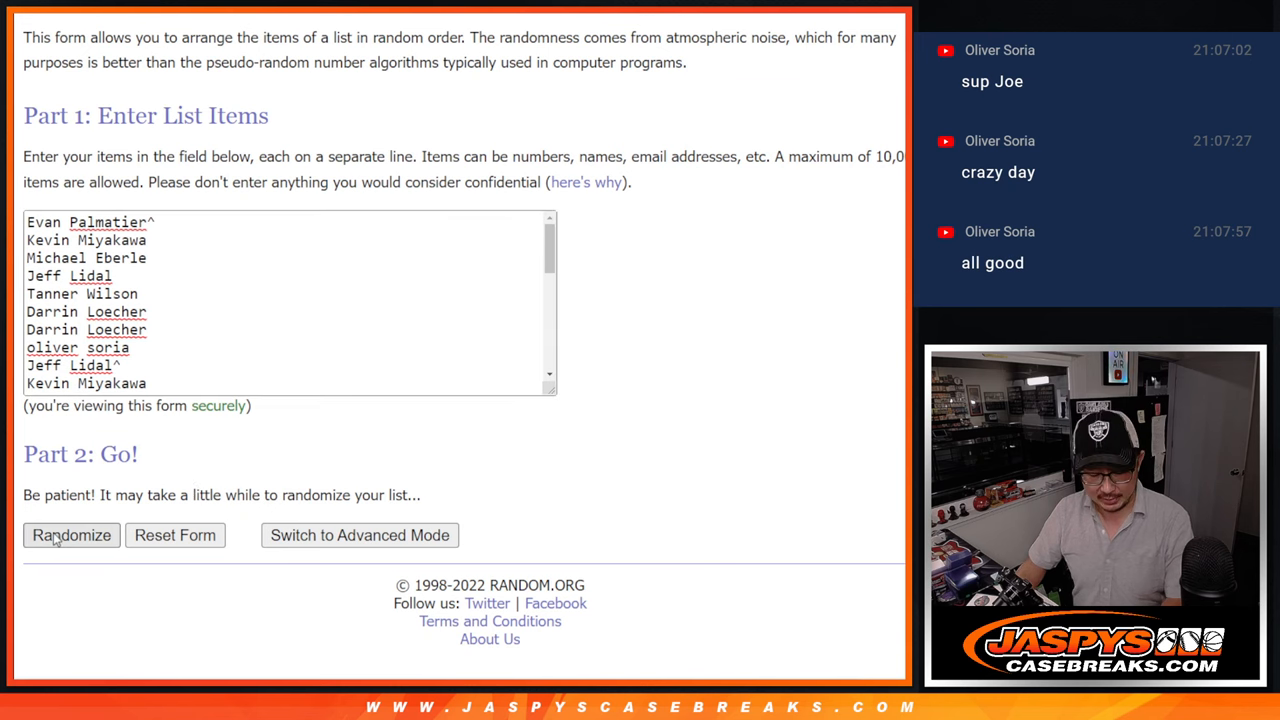
click(72, 536)
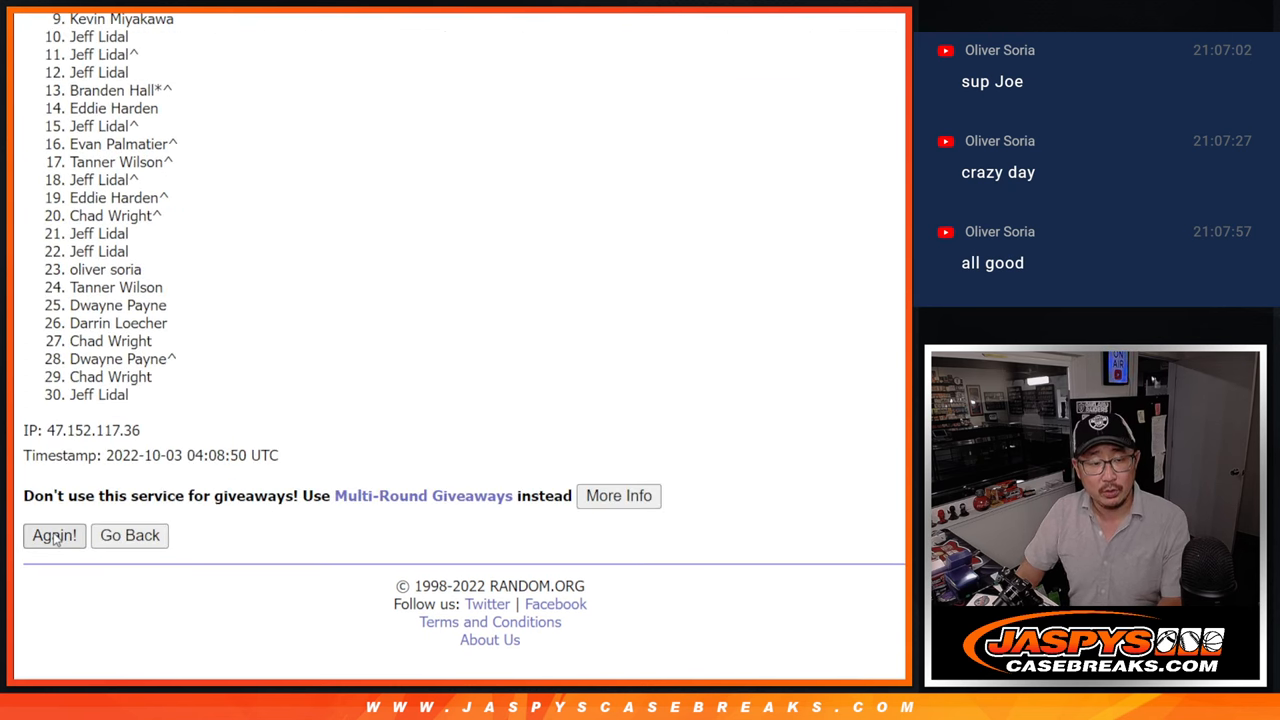
click(54, 536)
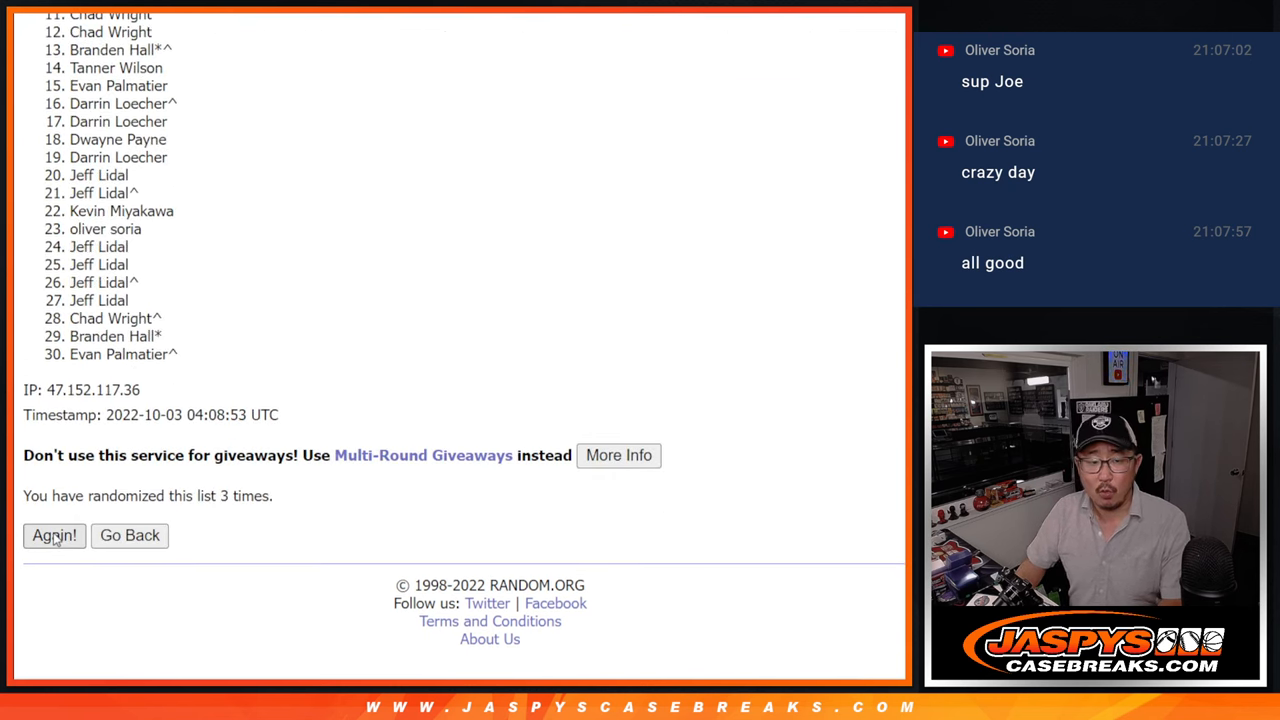
click(54, 536)
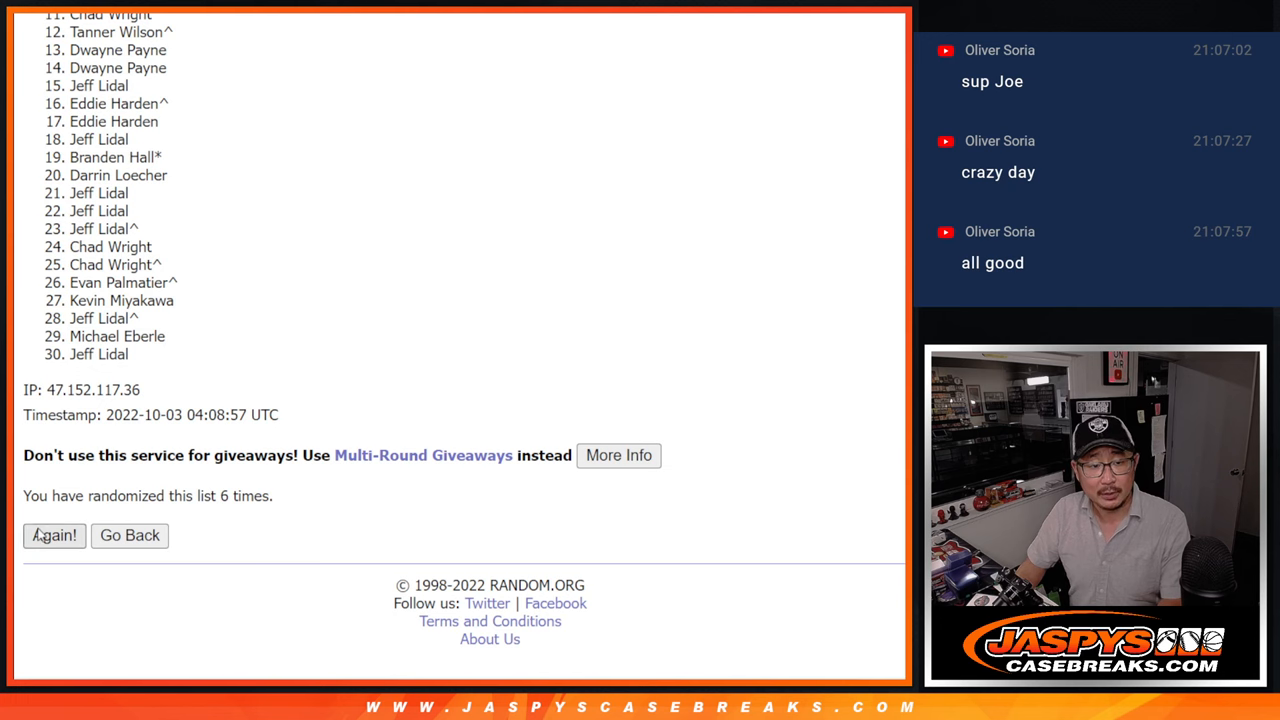
click(54, 536)
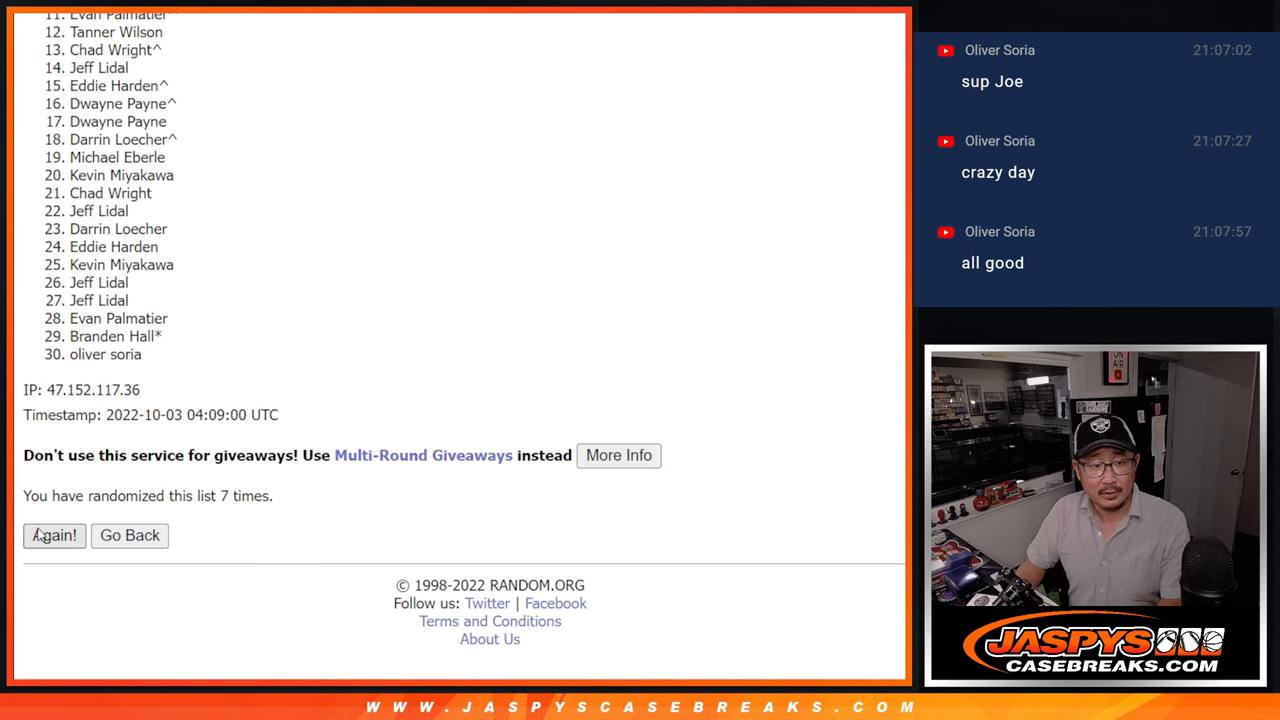
click(54, 536)
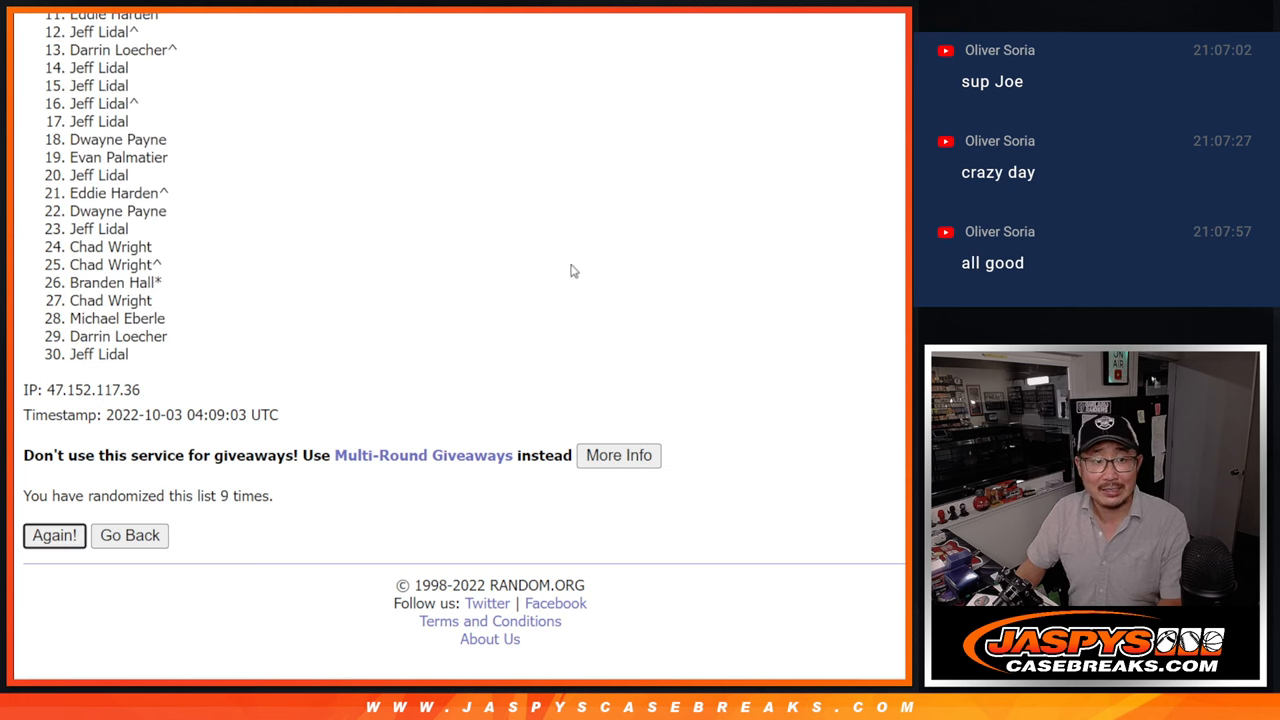
click(54, 536)
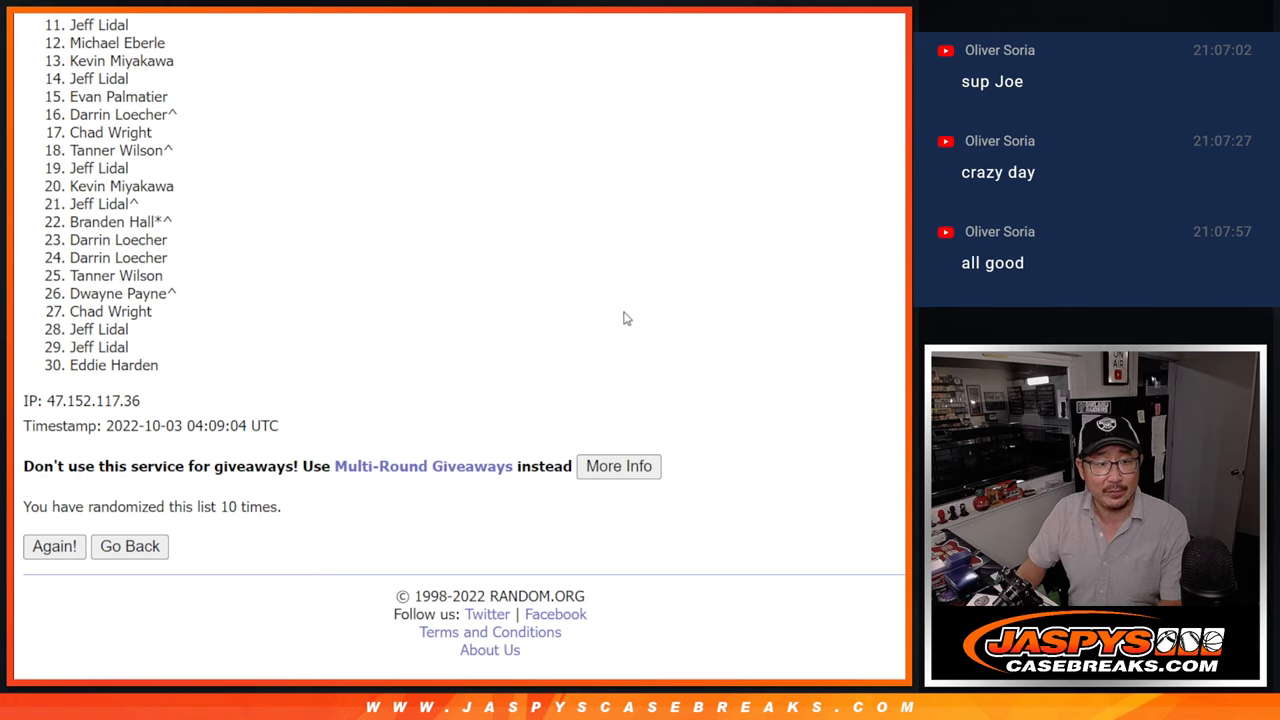
mouse_move(696, 280)
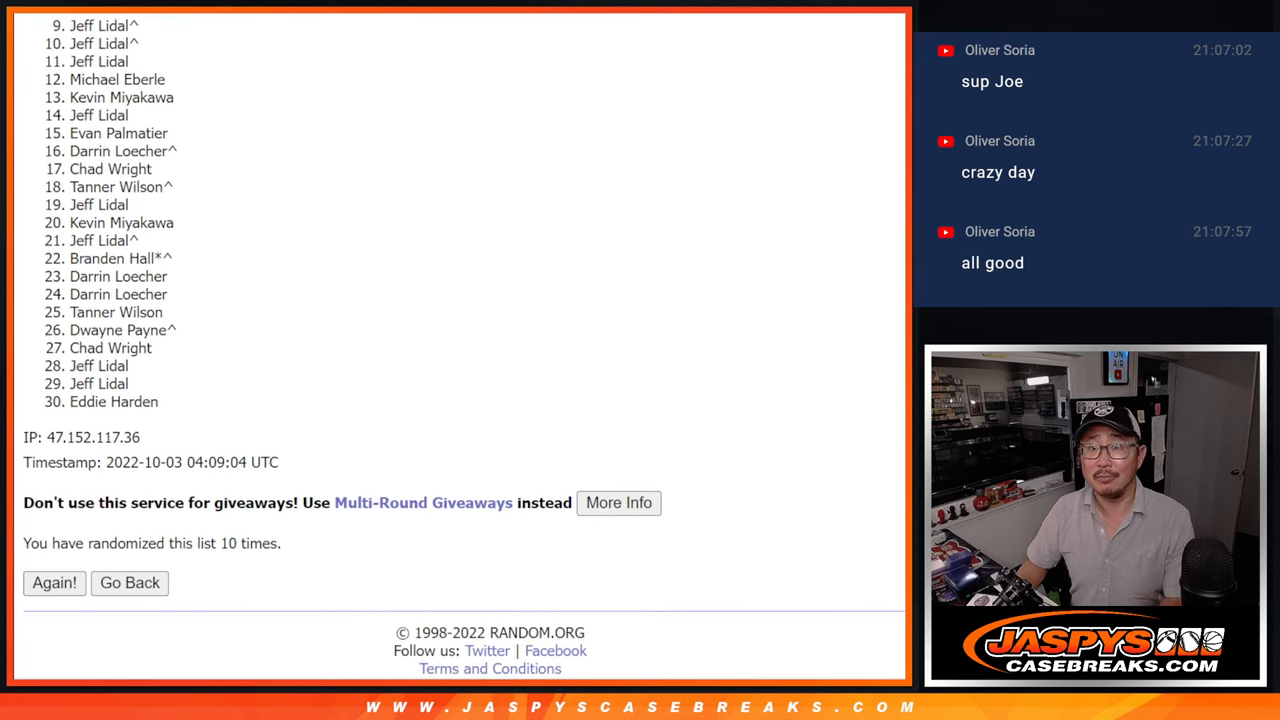
scroll(down, 3)
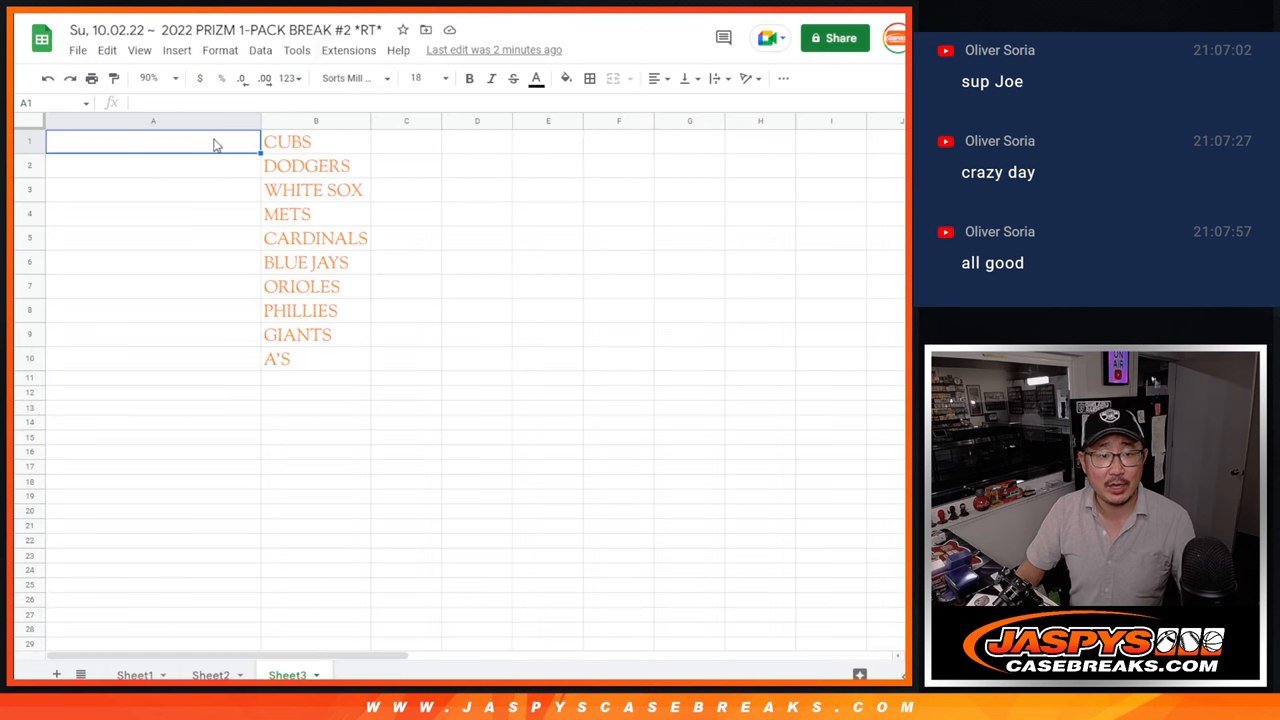
text(Dwayne Payne)
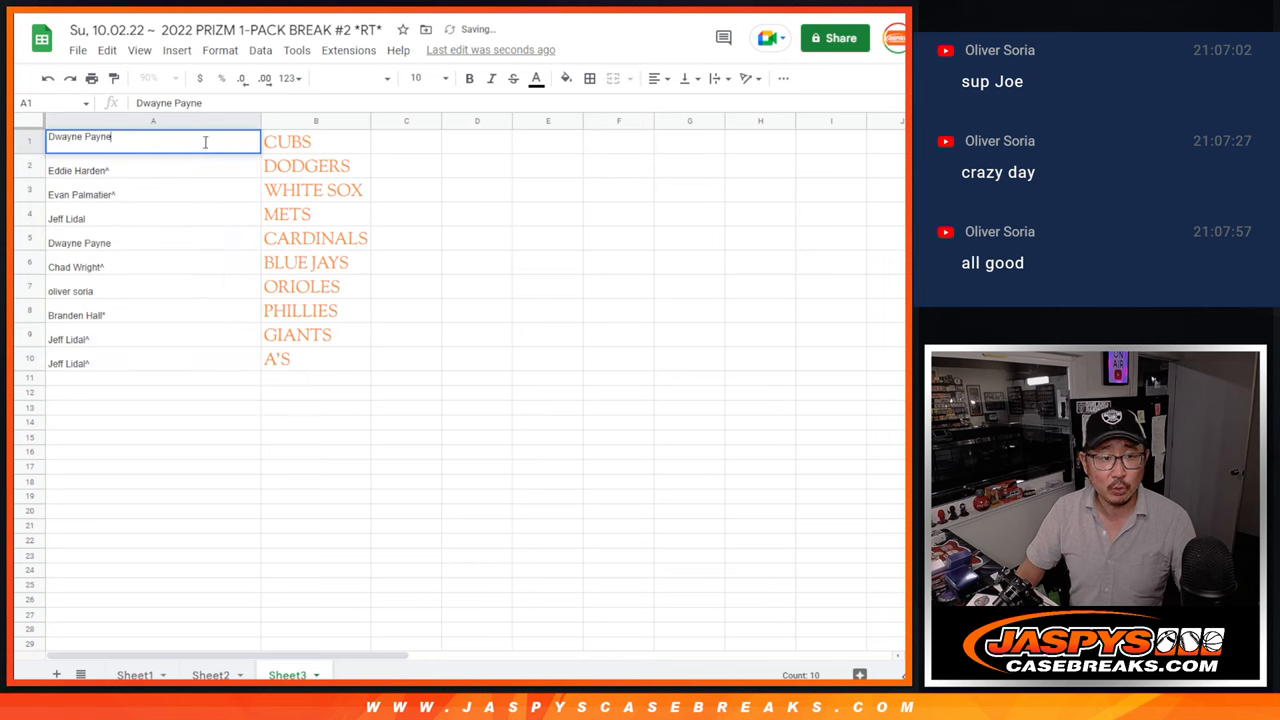
text(^)
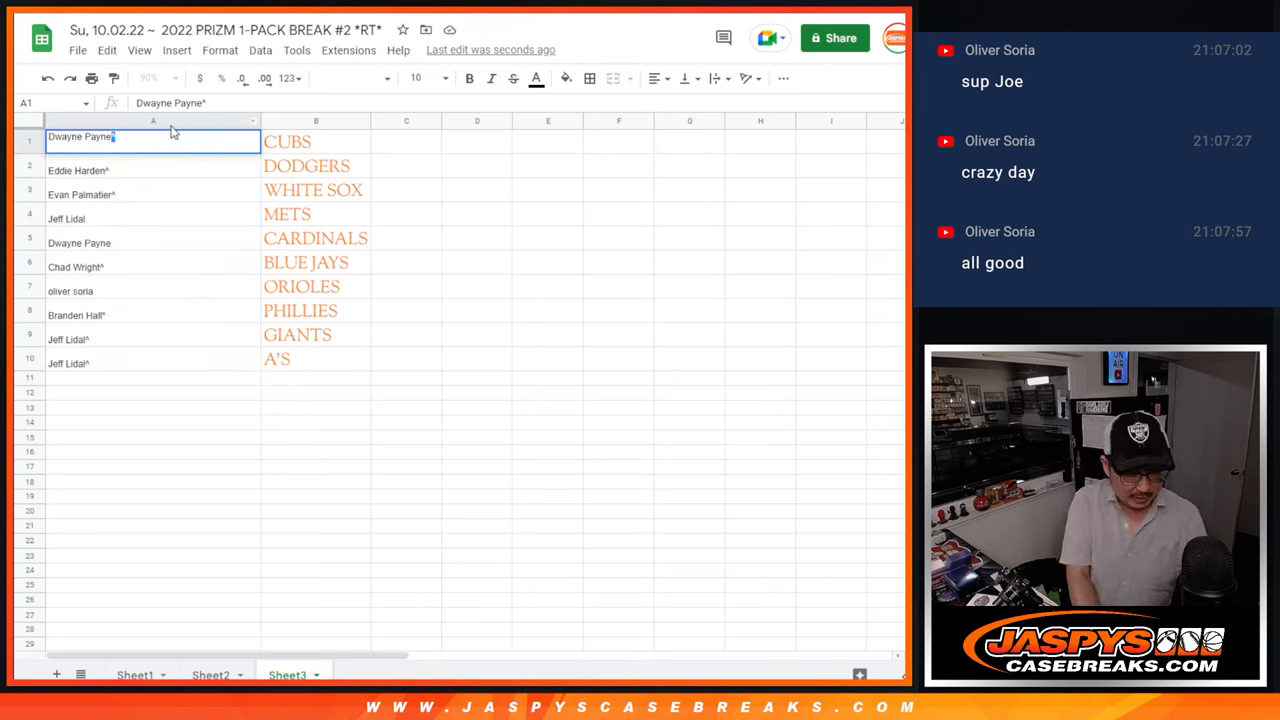
click(152, 194)
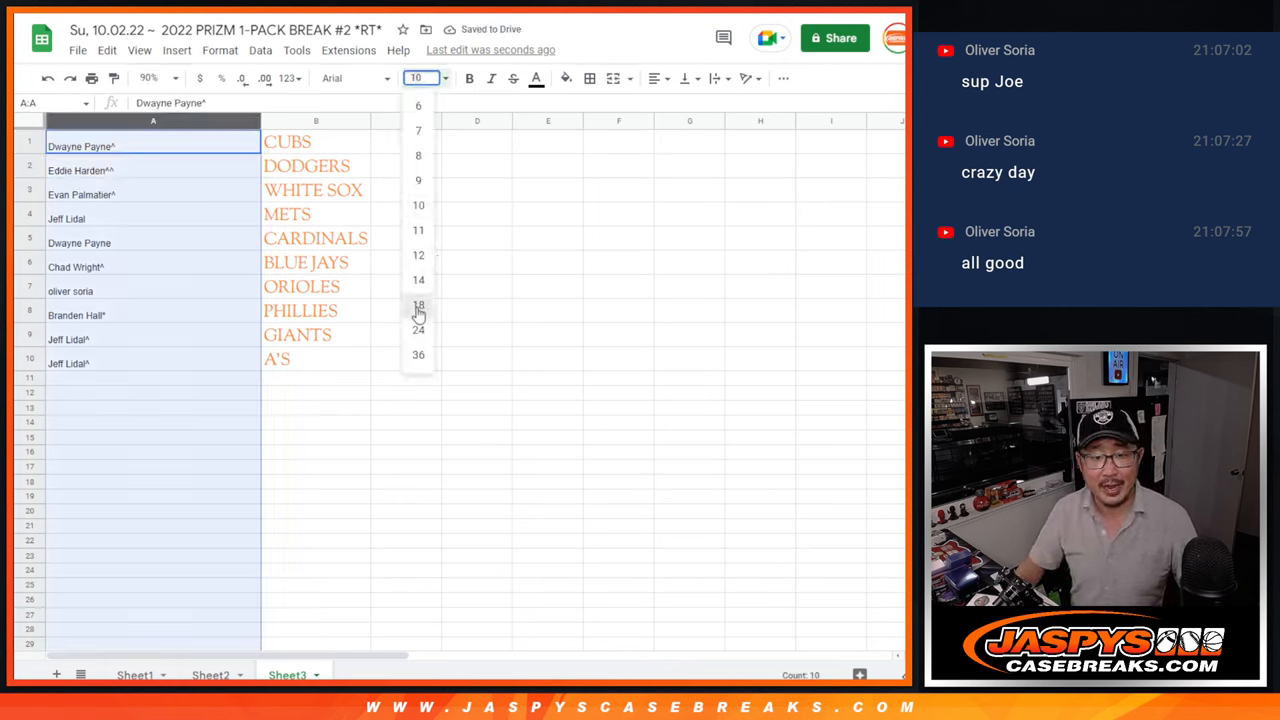
click(418, 304)
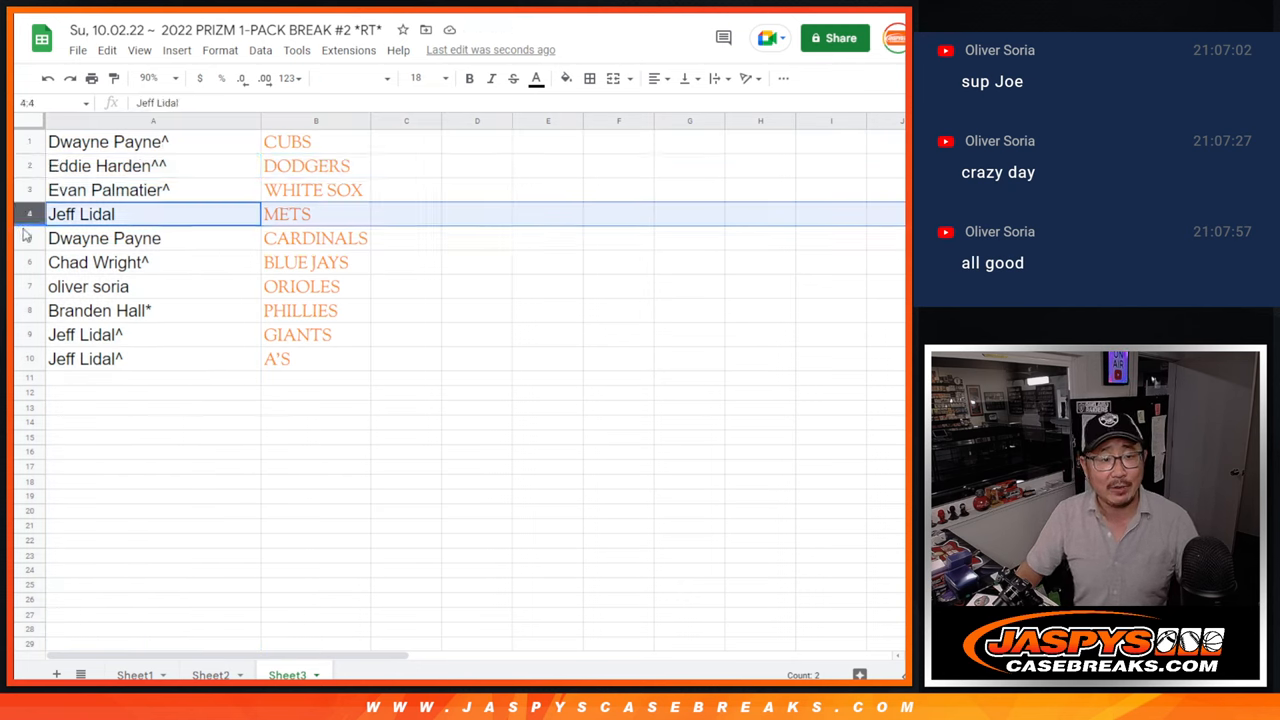
click(98, 262)
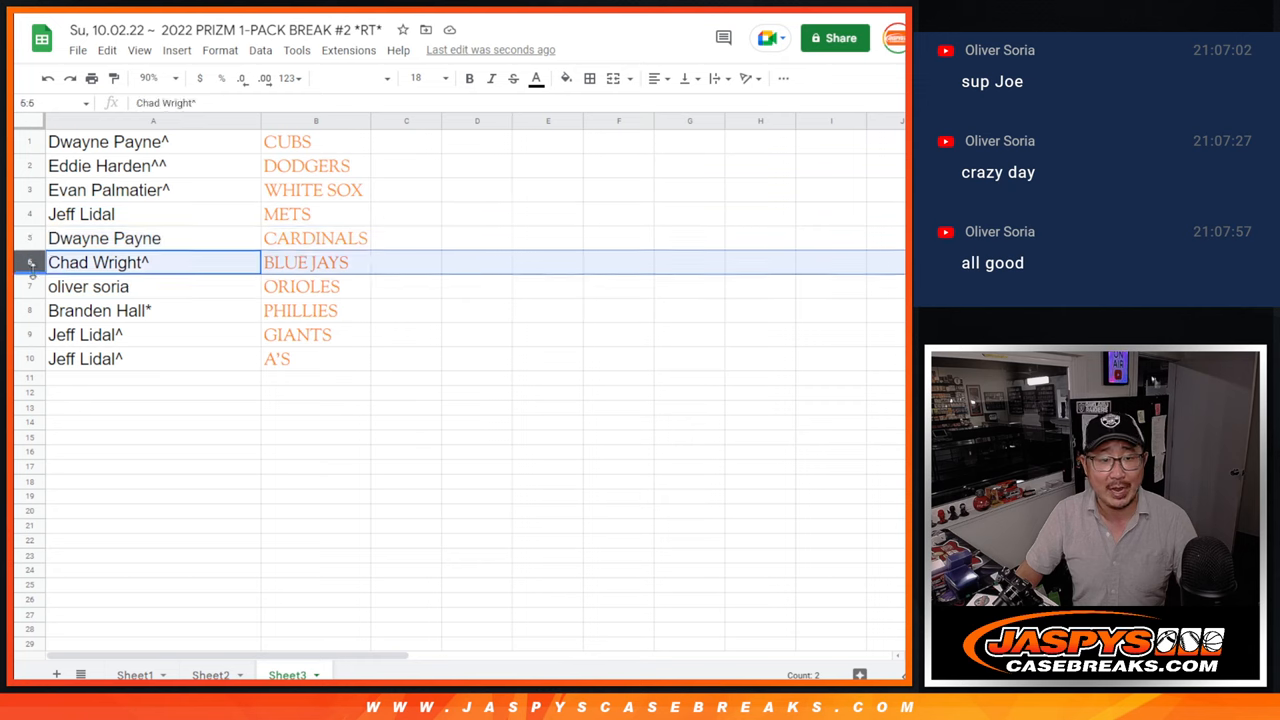
click(88, 286)
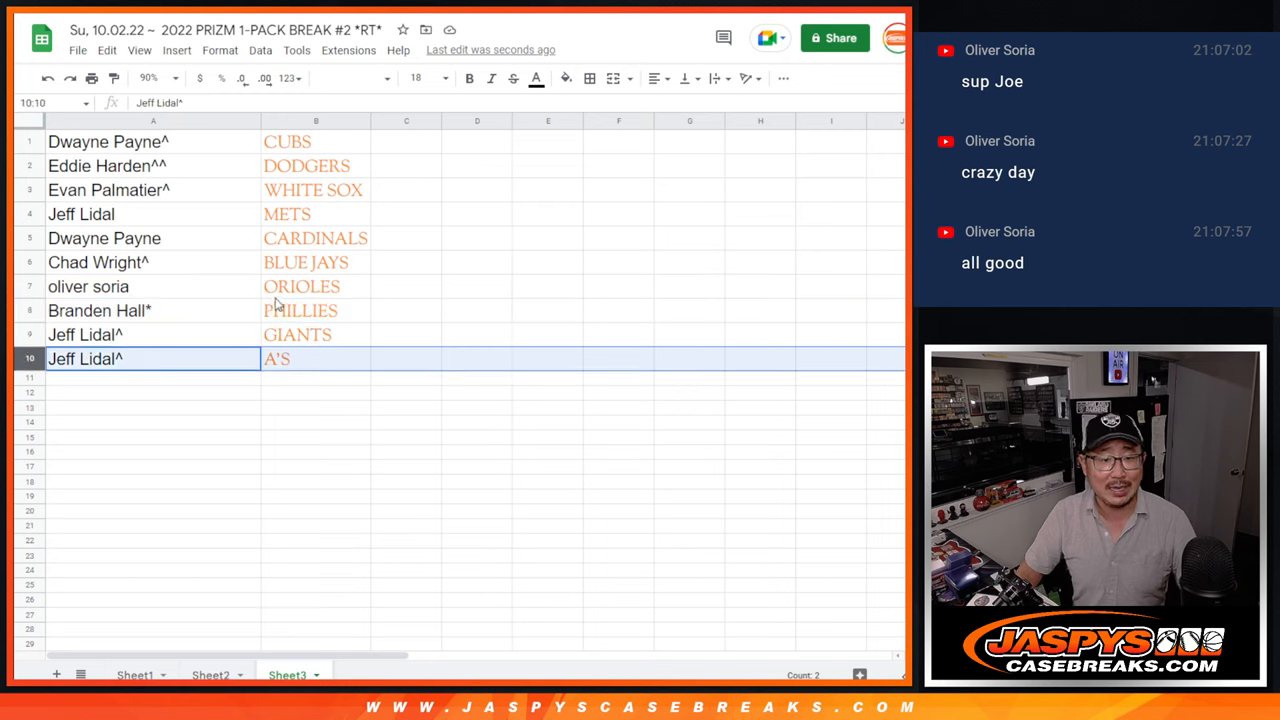
mouse_move(210, 150)
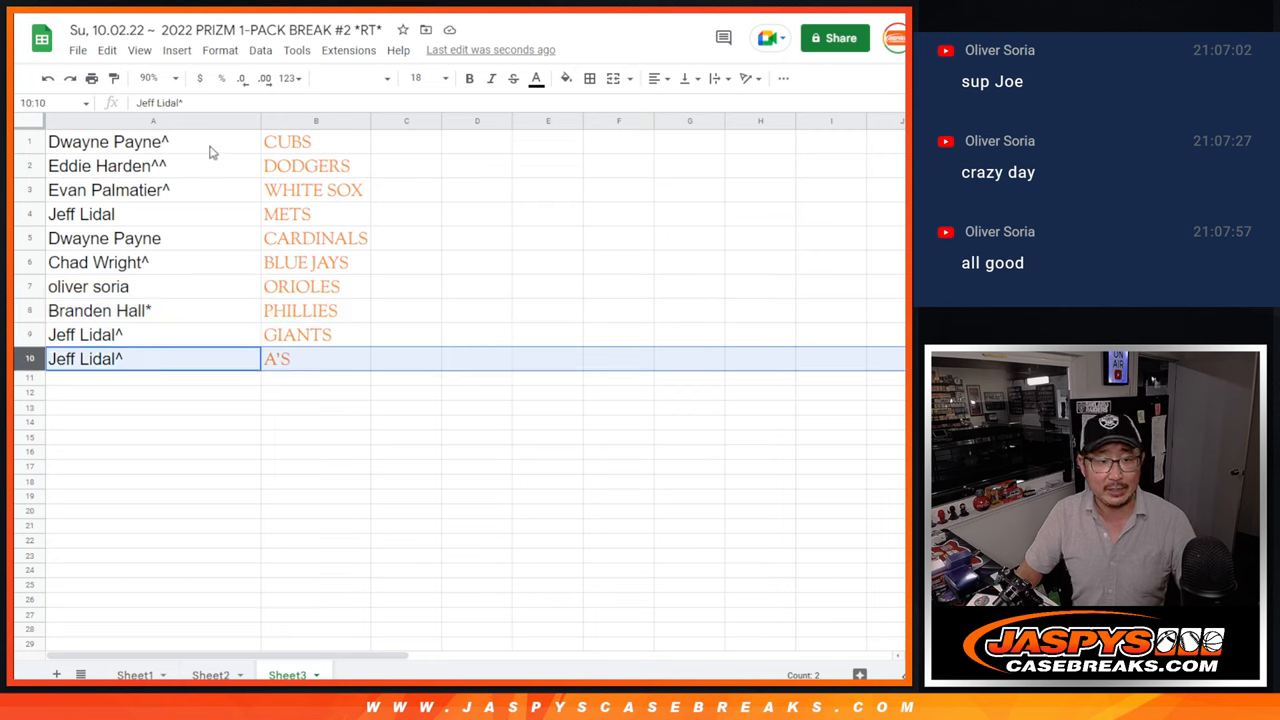
click(108, 140)
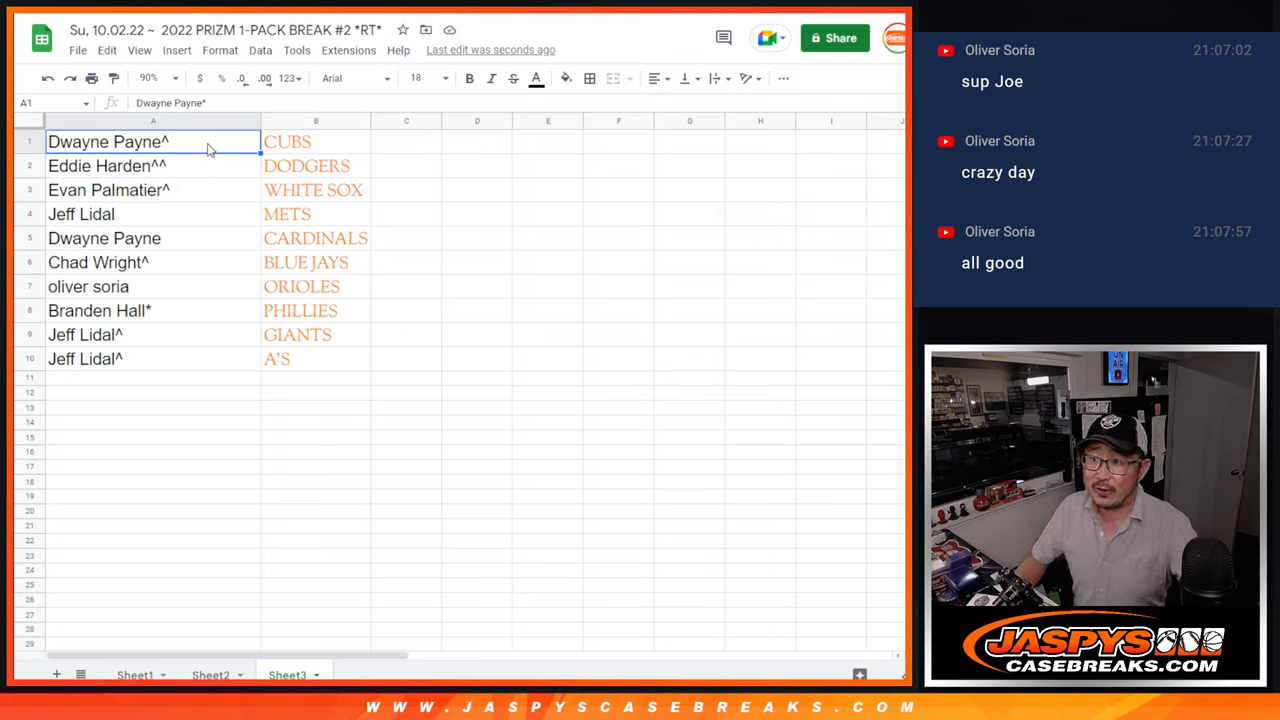